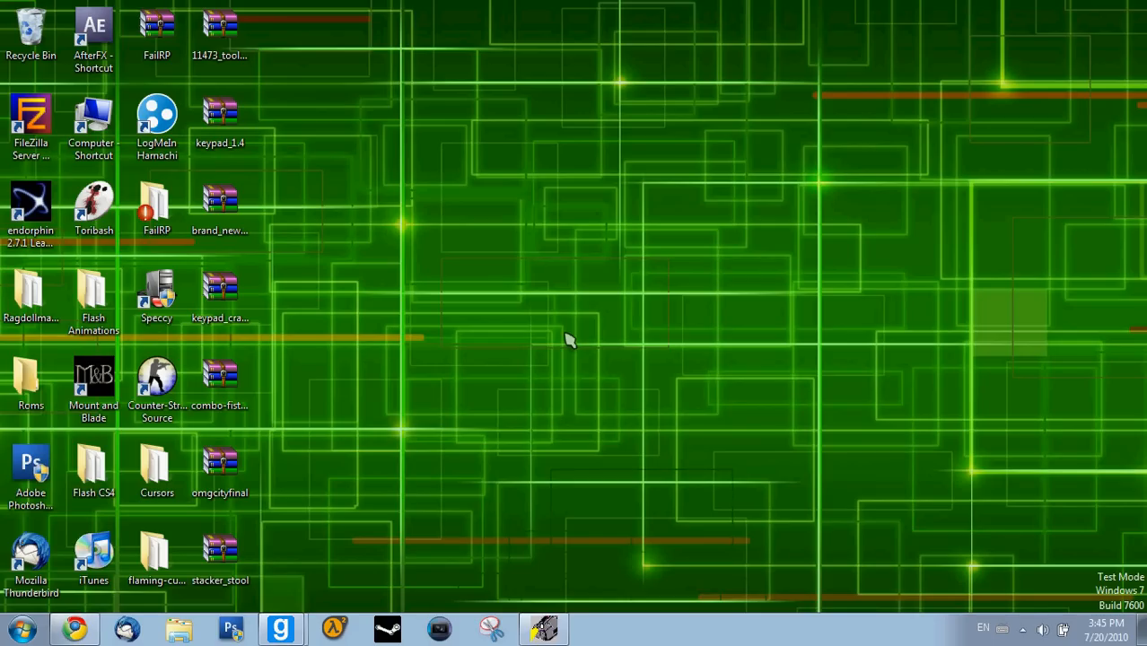
mouse_move(588, 379)
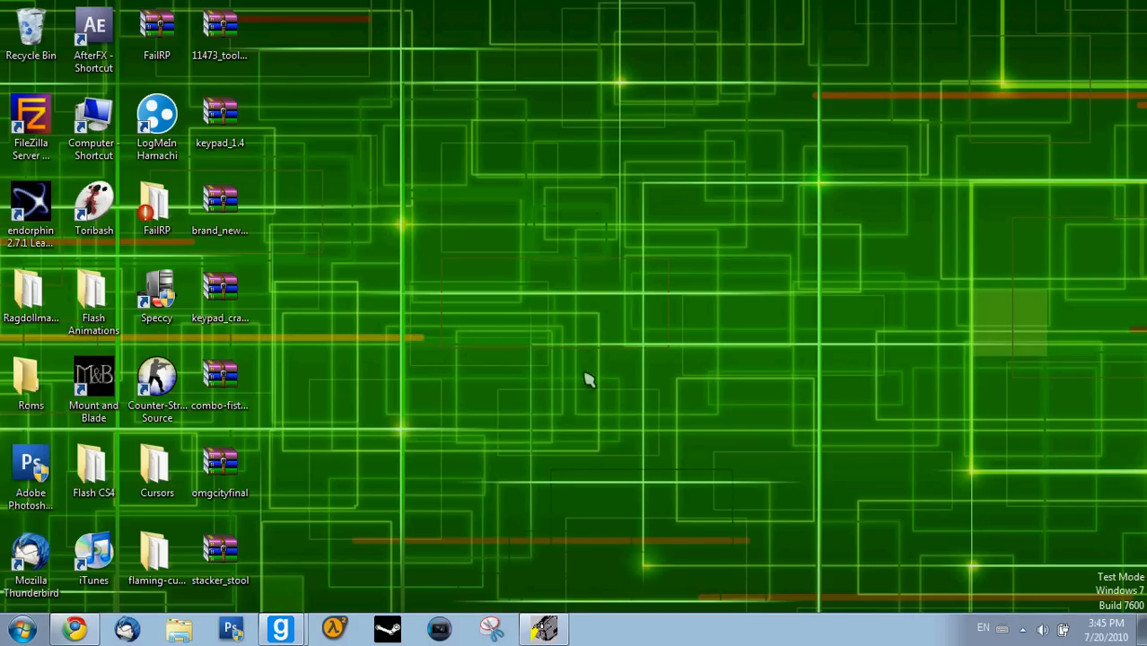
mouse_move(418, 471)
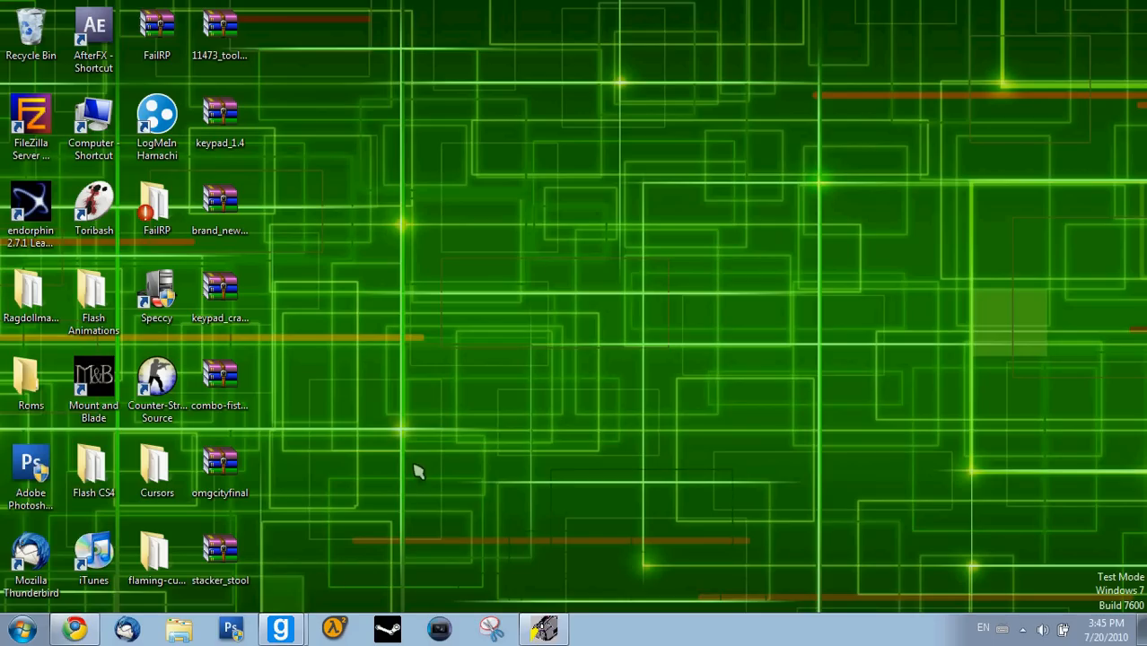
mouse_move(431, 41)
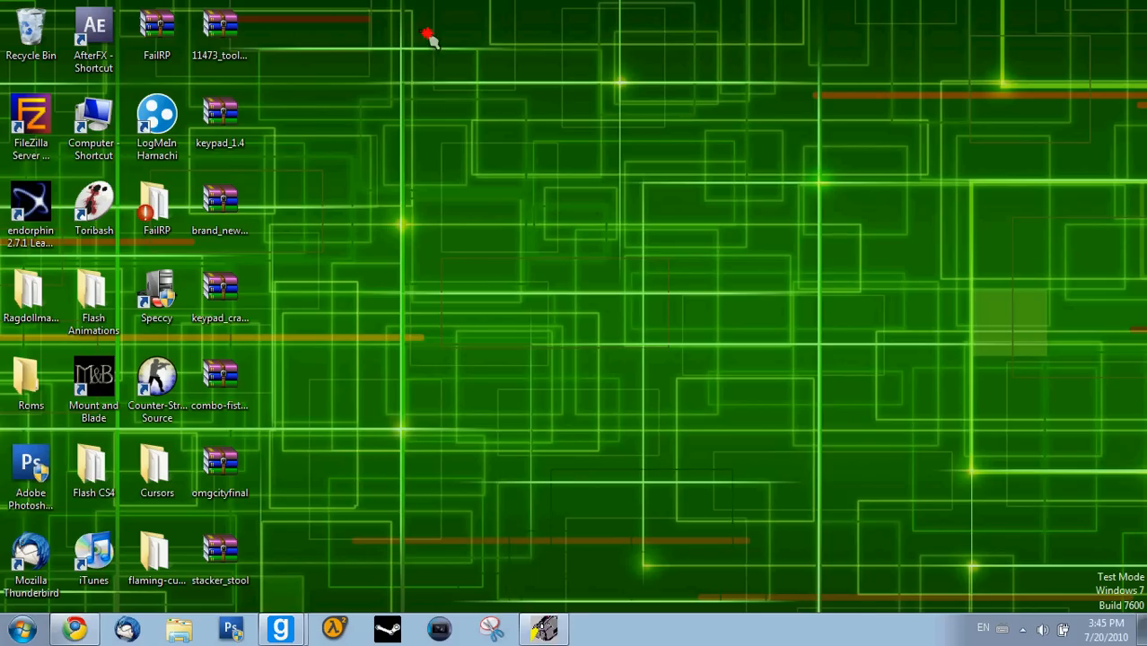
mouse_move(627, 371)
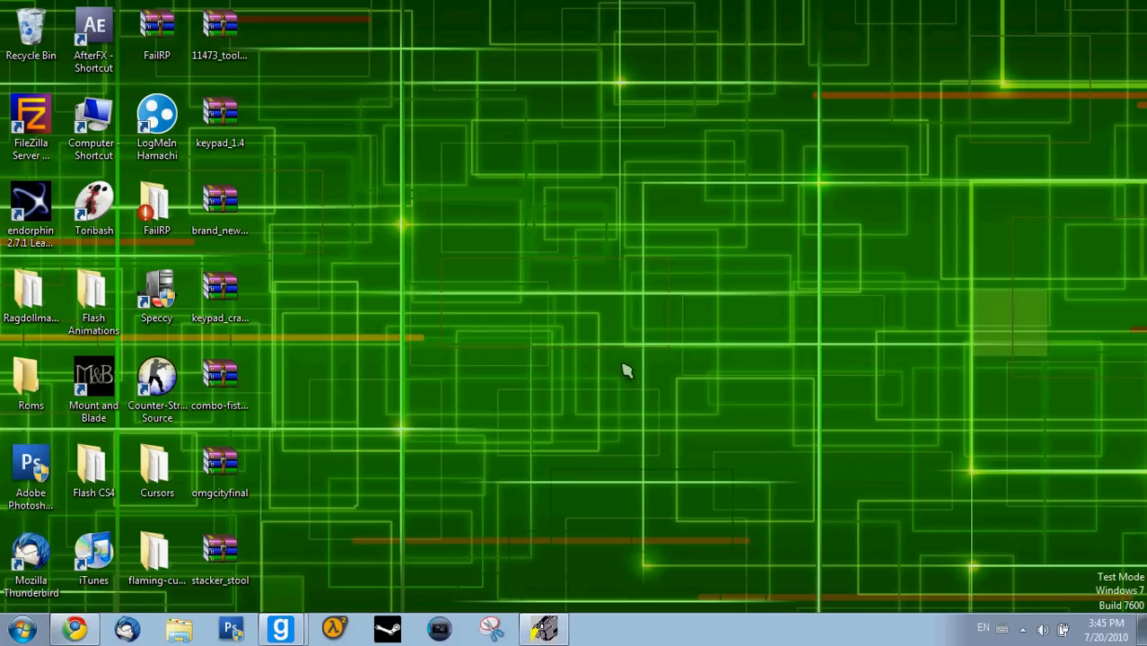
mouse_move(591, 277)
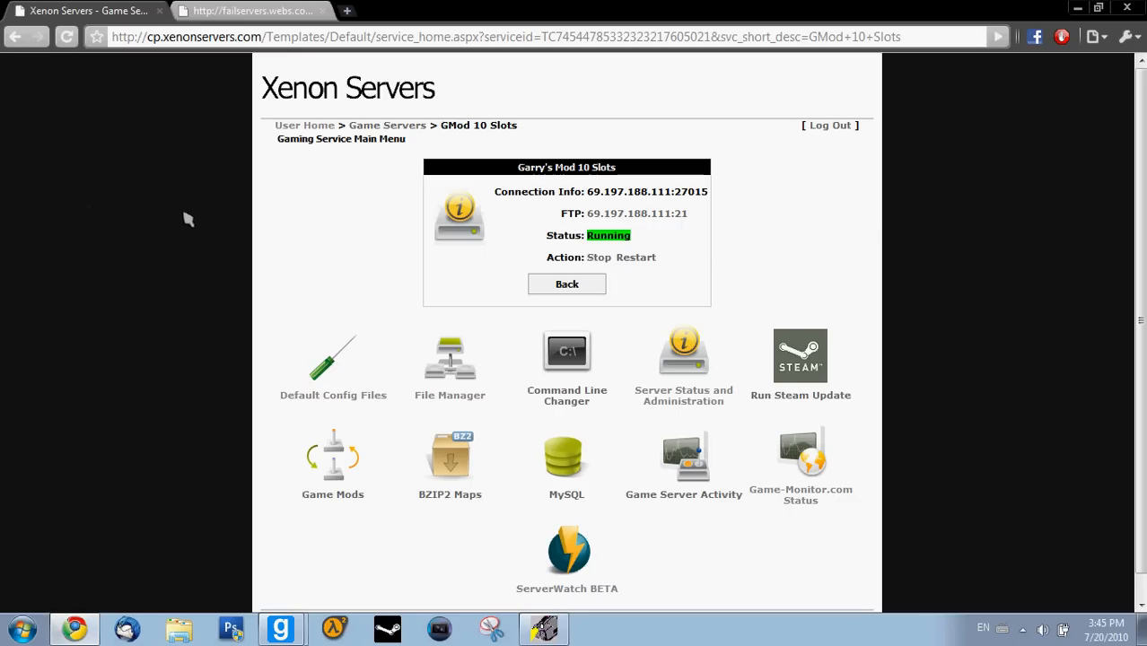
mouse_move(209, 81)
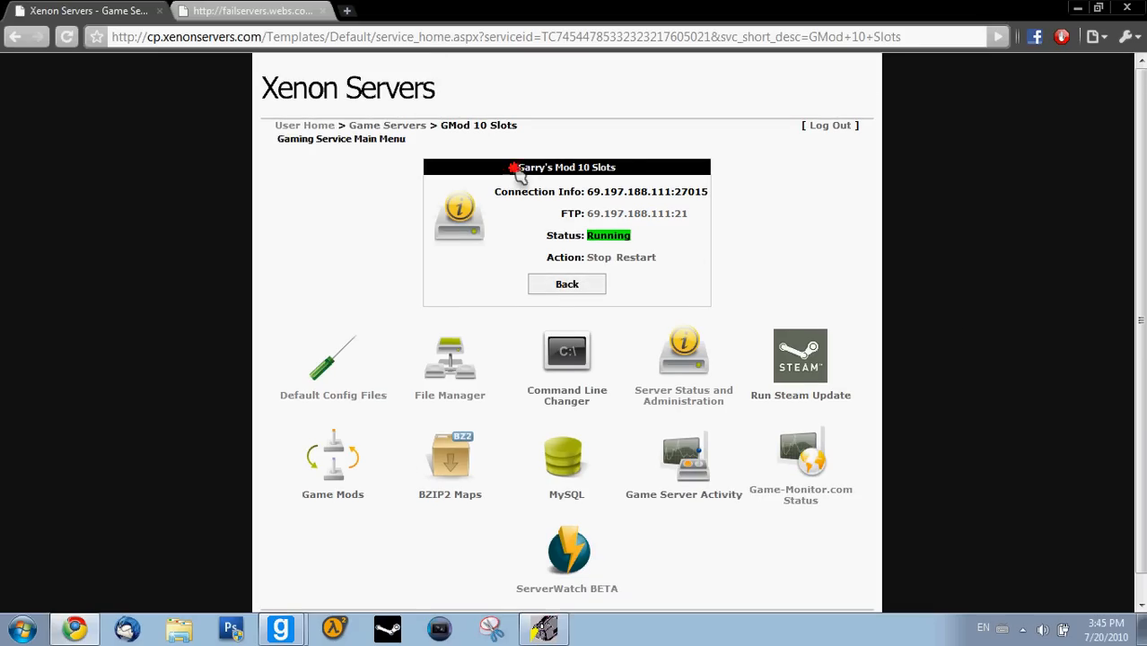
mouse_move(859, 265)
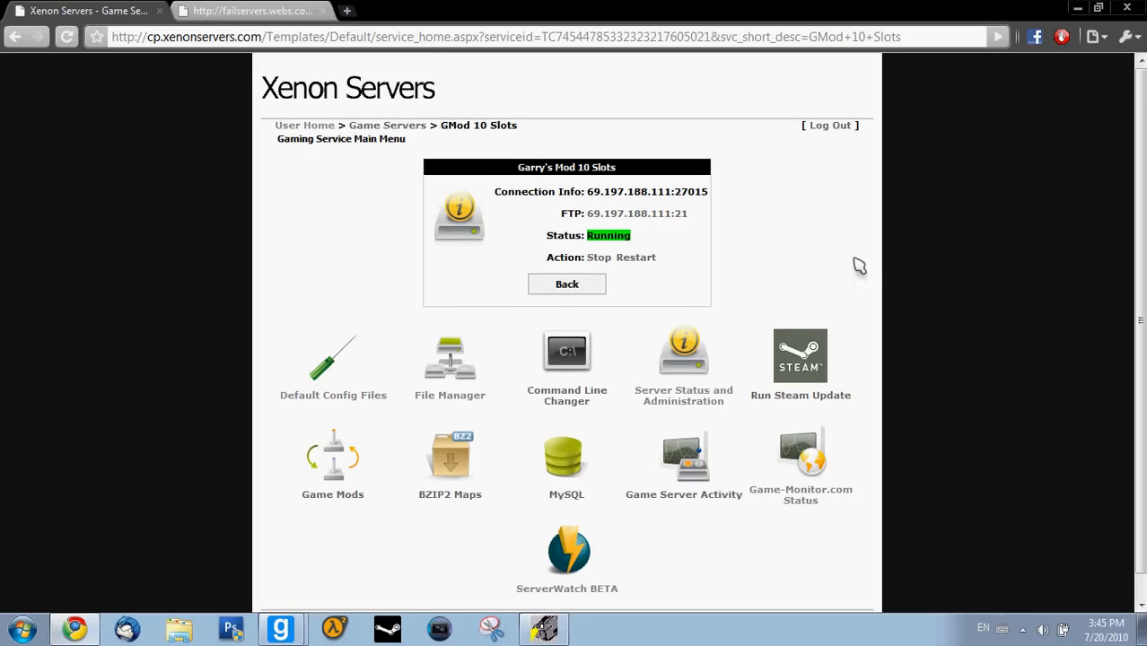
Glance at the community forum, then return to the control panel's User Home main menu
click(251, 10)
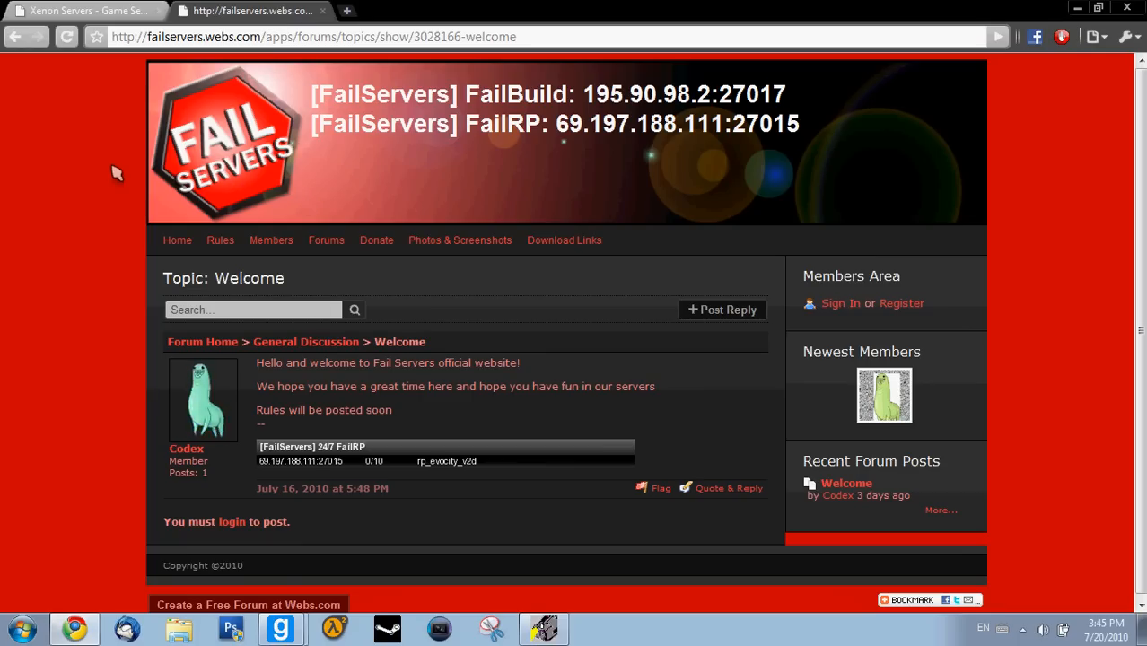
click(85, 10)
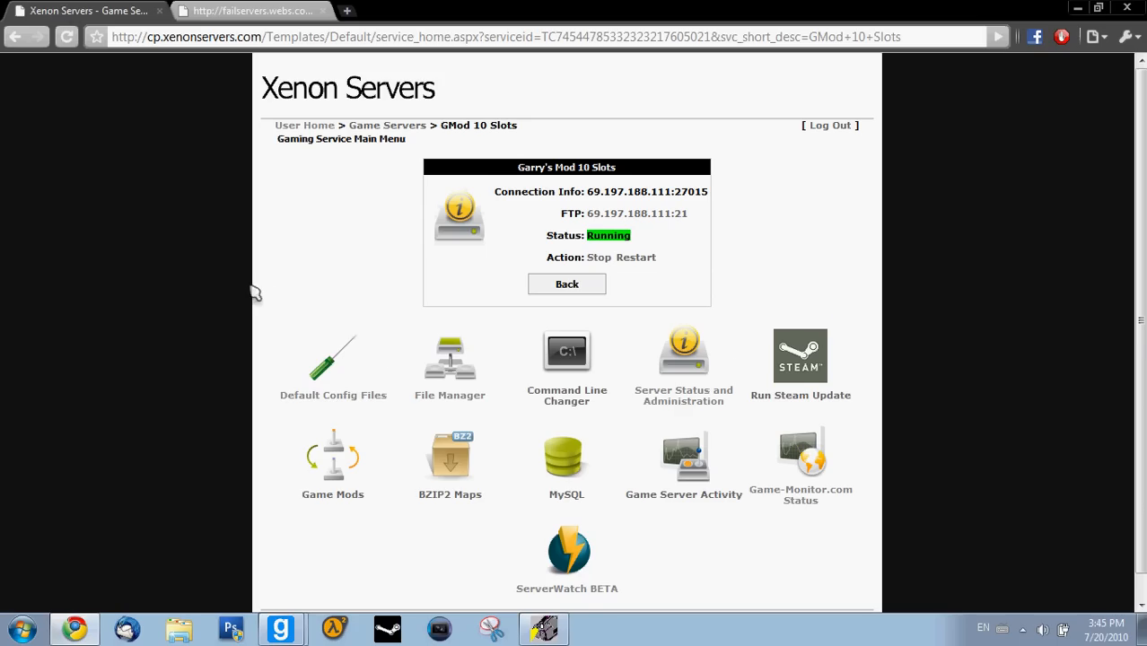
mouse_move(449, 179)
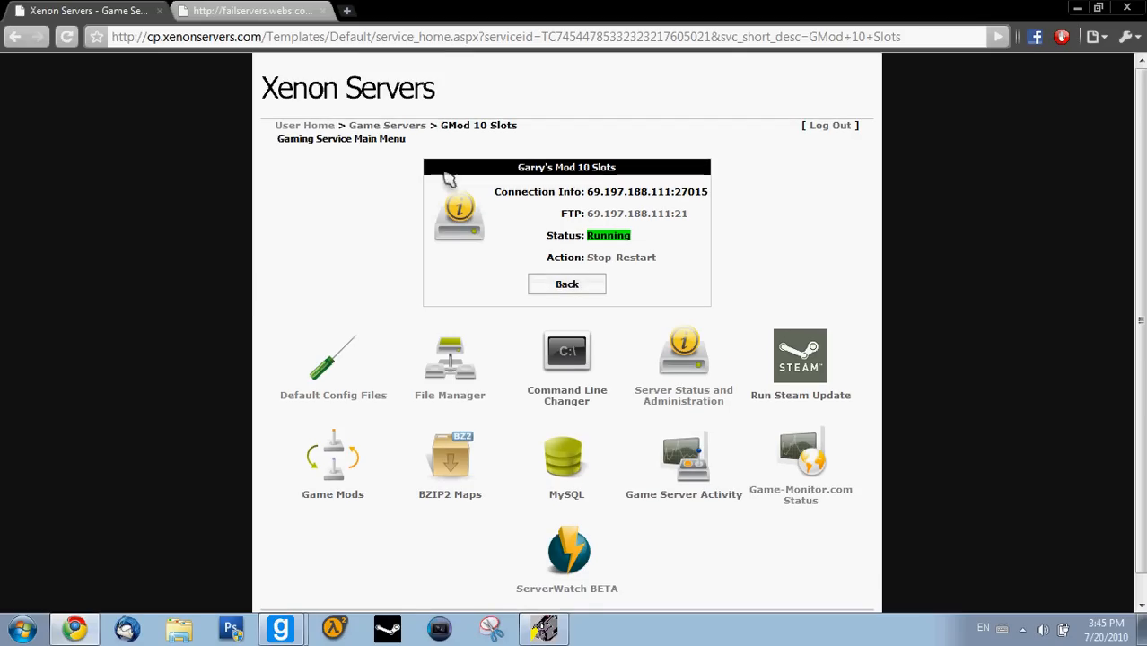
mouse_move(308, 124)
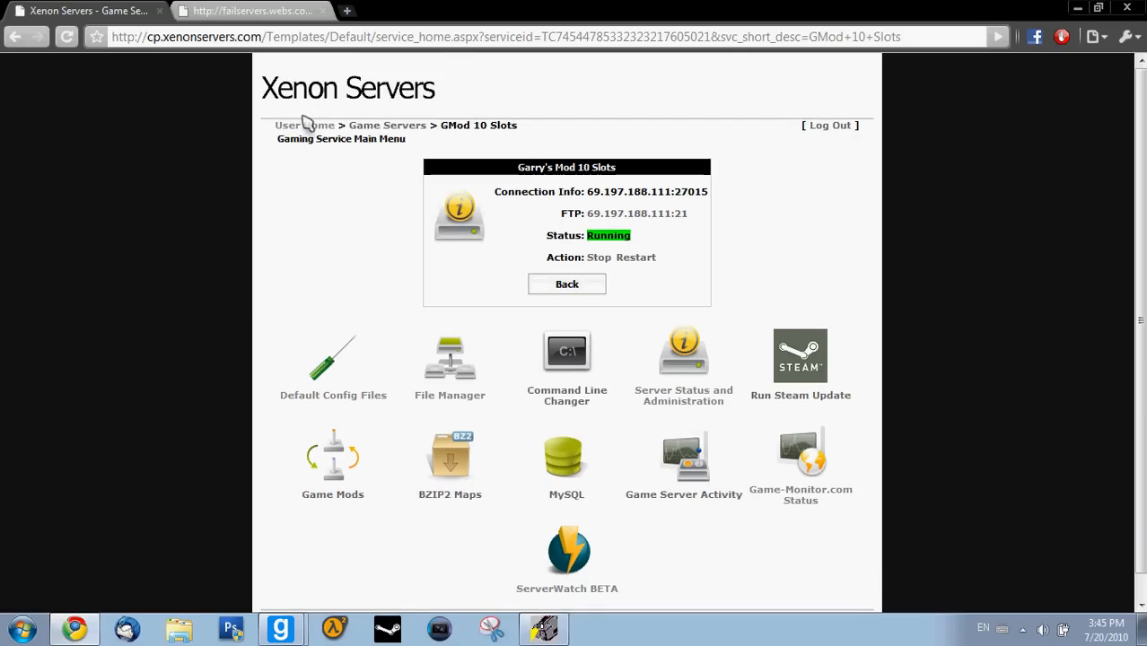
click(289, 125)
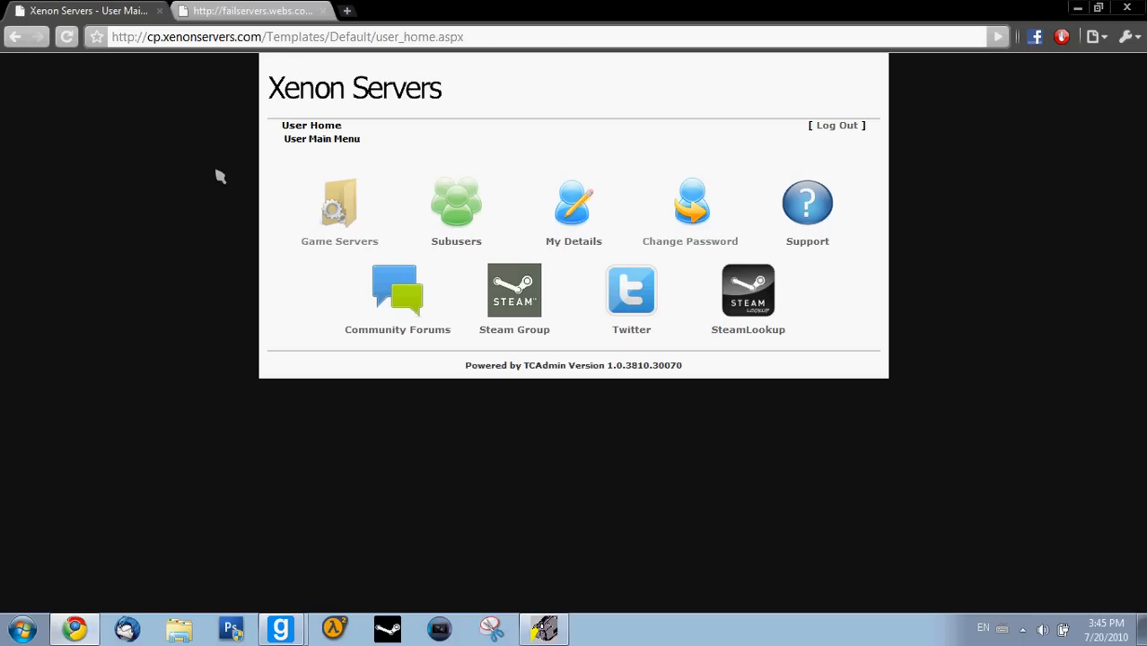
mouse_move(573, 211)
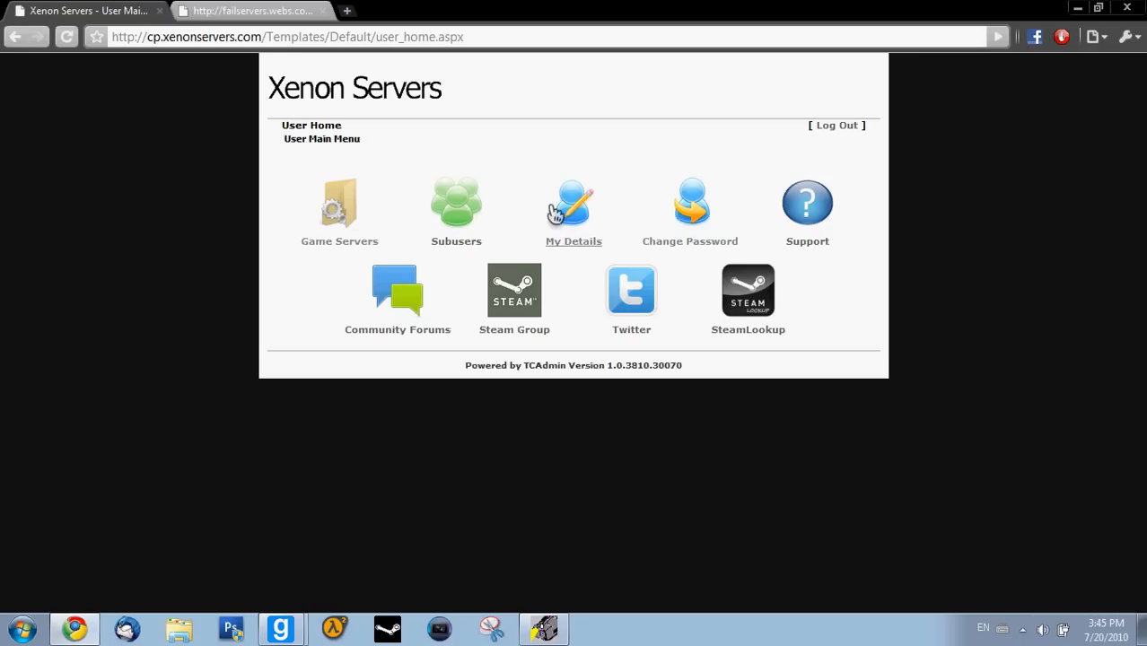
mouse_move(386, 250)
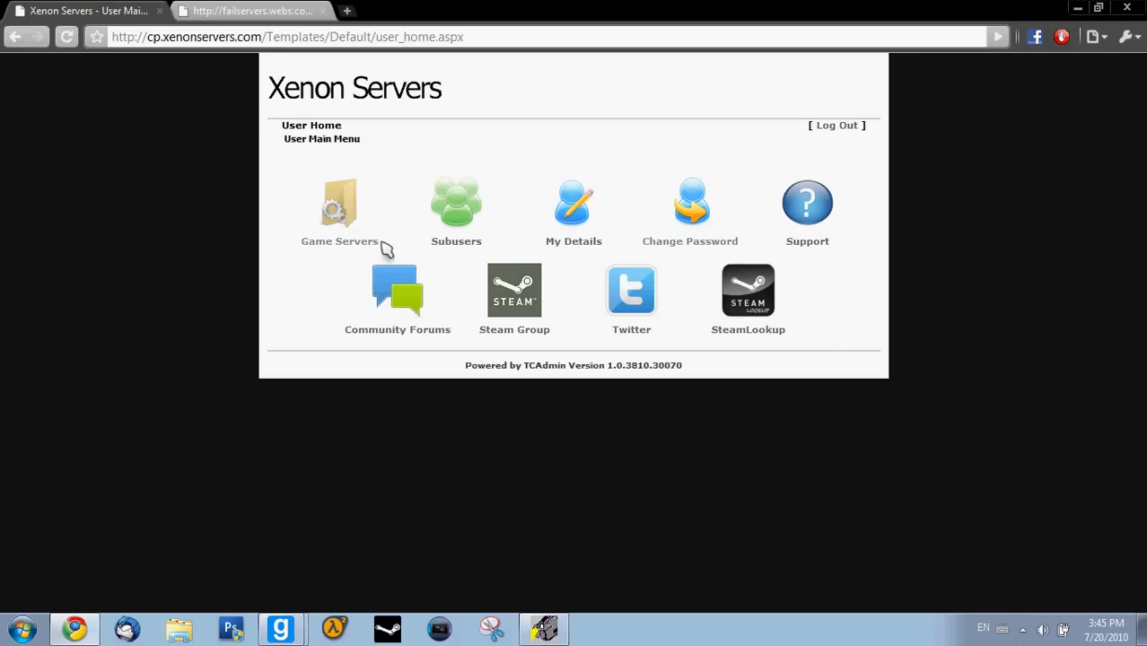
mouse_move(235, 274)
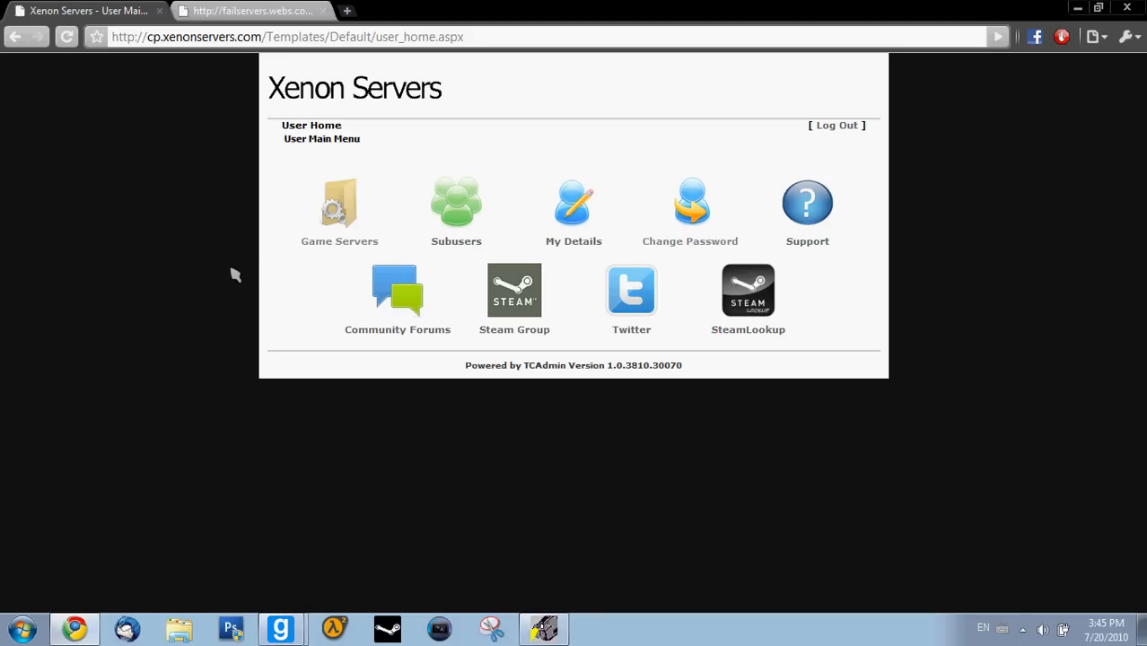
mouse_move(195, 243)
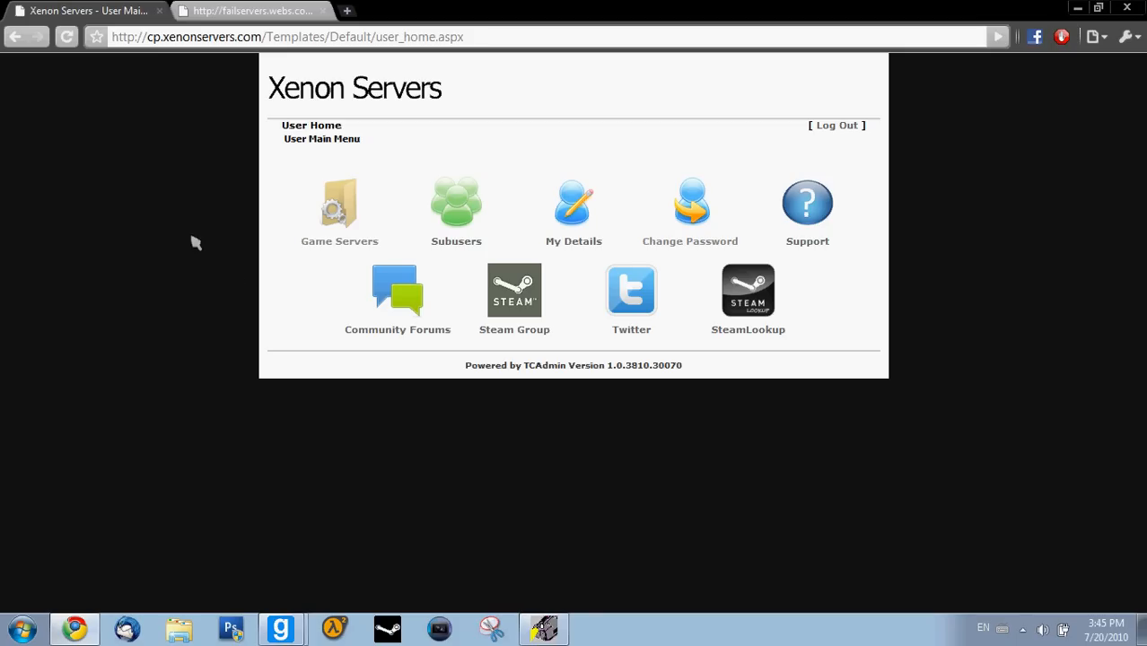
mouse_move(201, 237)
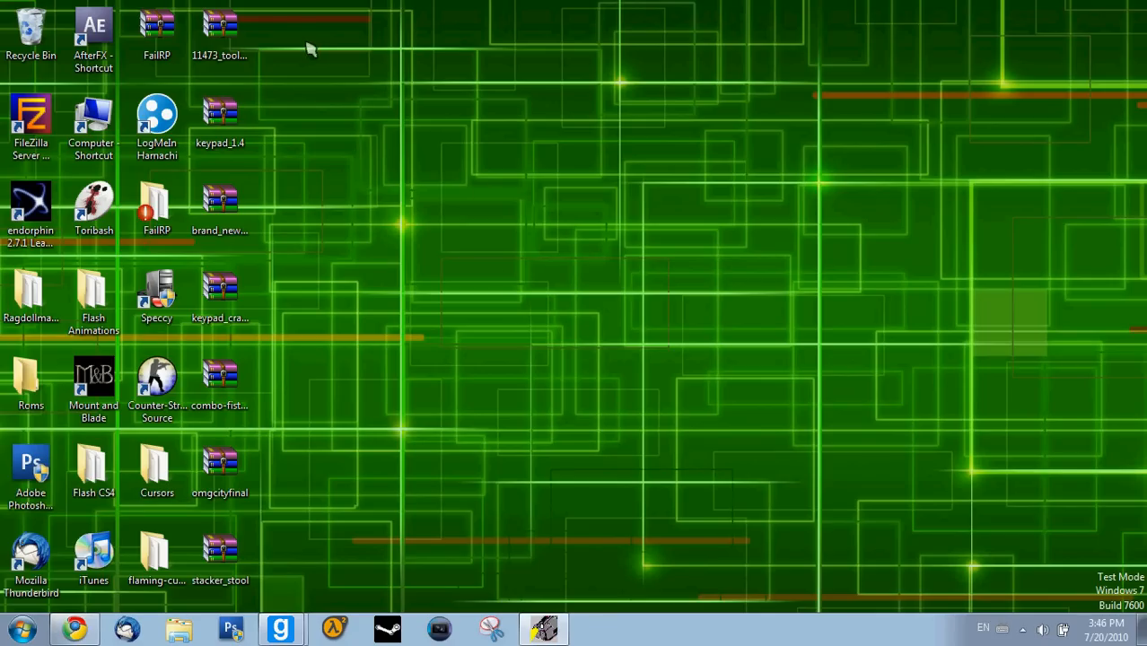
click(220, 25)
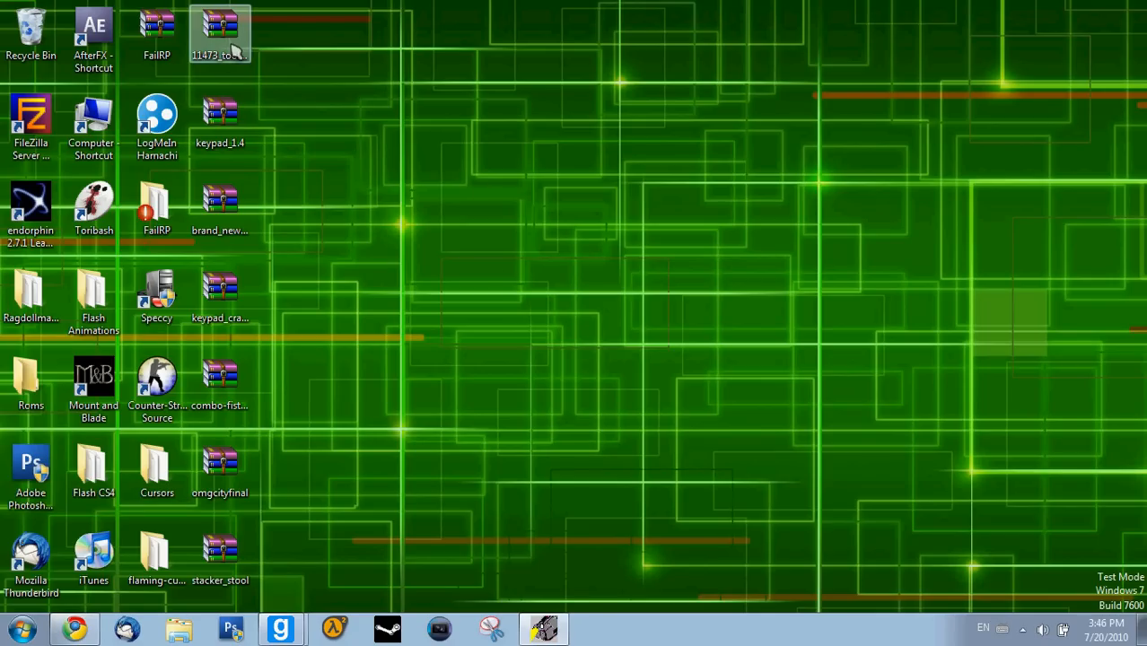
click(220, 296)
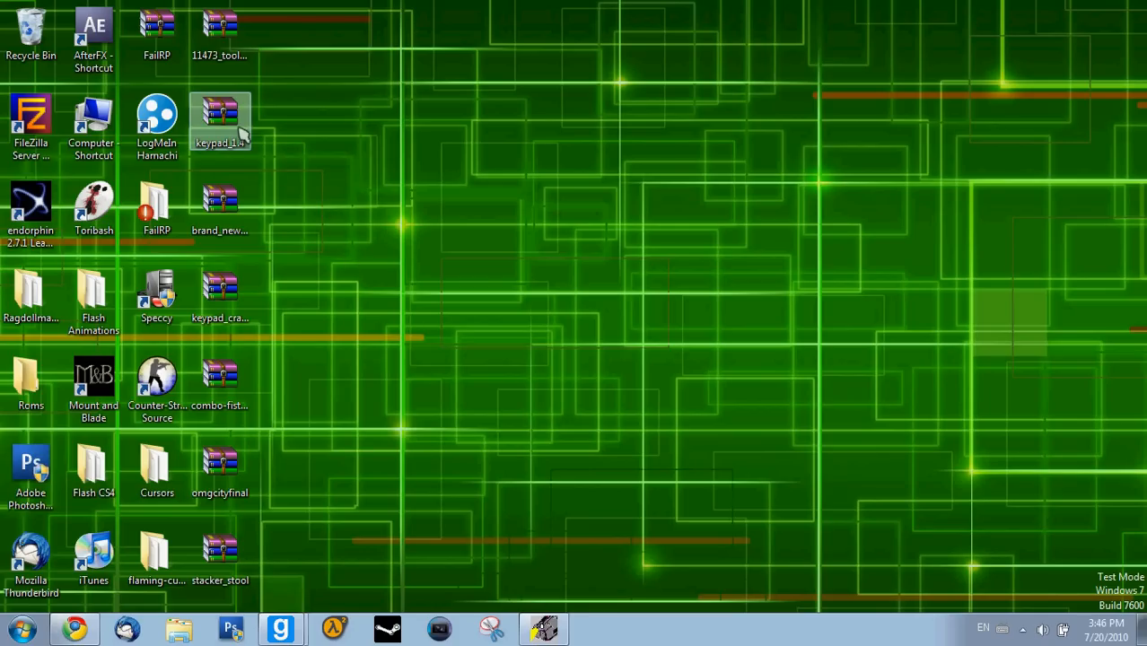
click(220, 31)
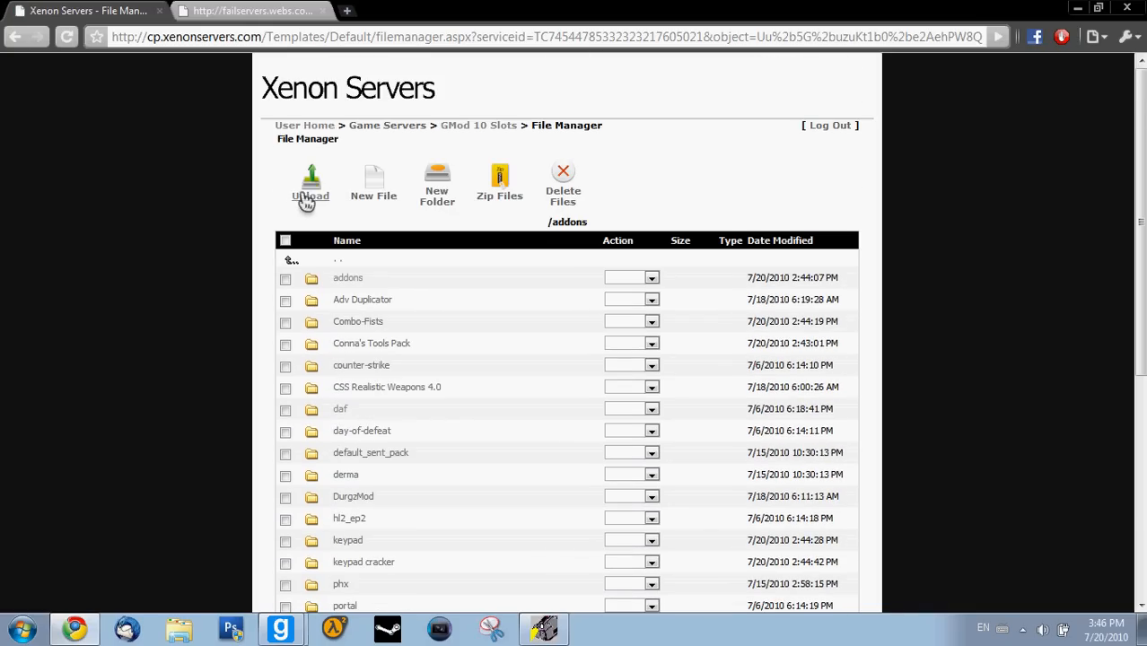
Start a file upload into the /addons folder
click(311, 184)
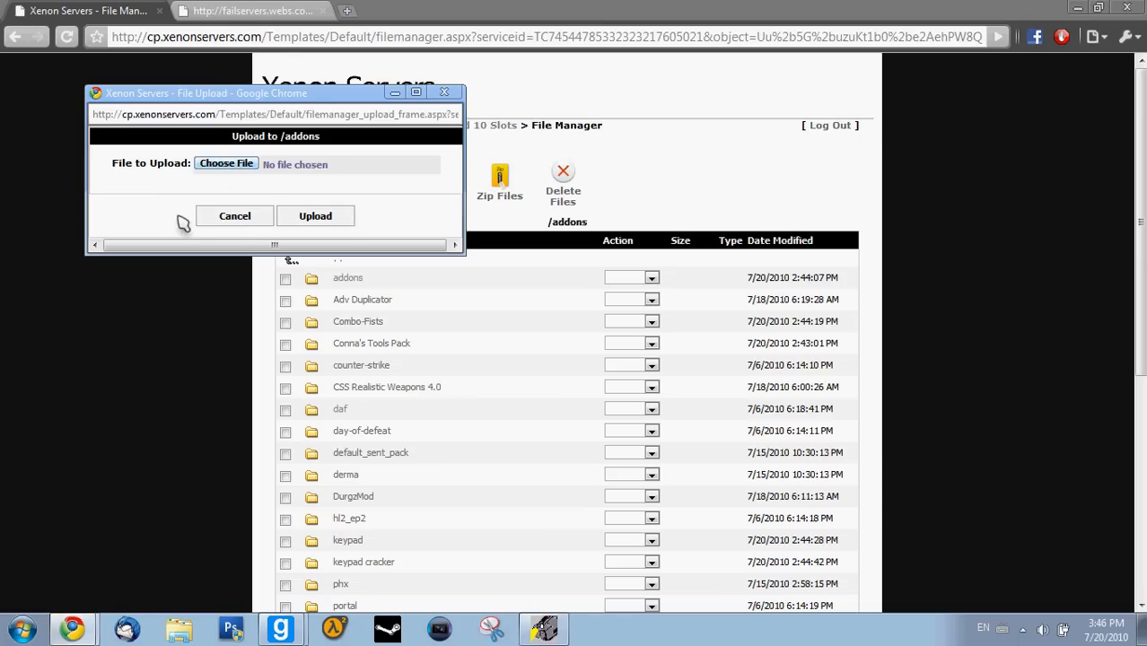
Browse the Desktop for a file, cancel the picker, and abandon the upload
click(226, 163)
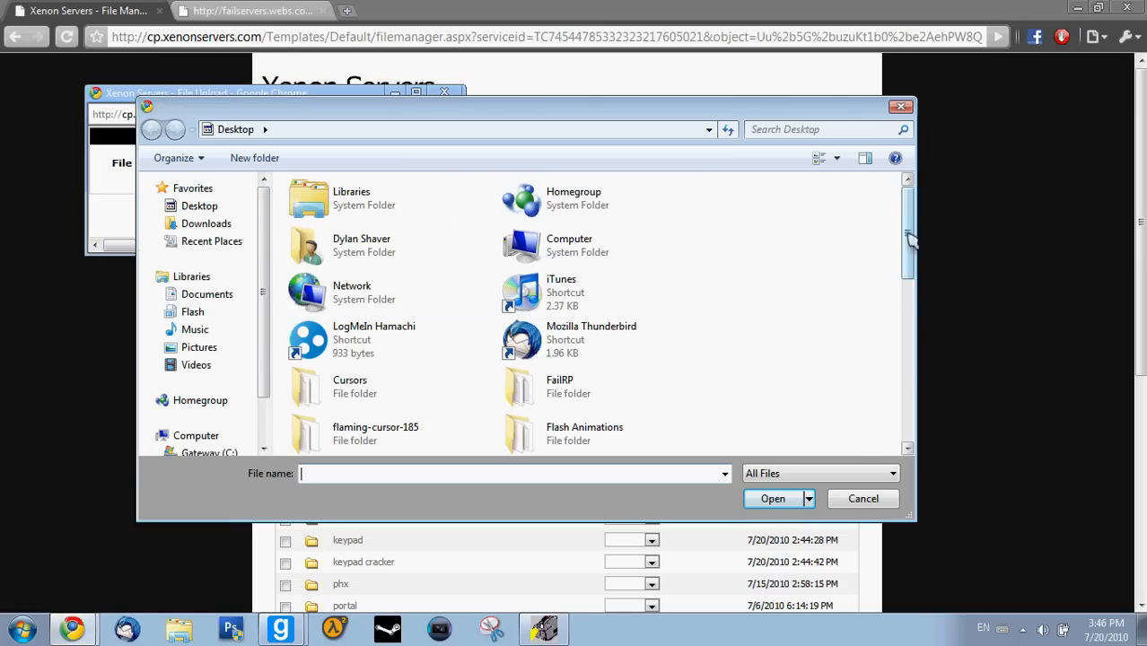
scroll(down, 3)
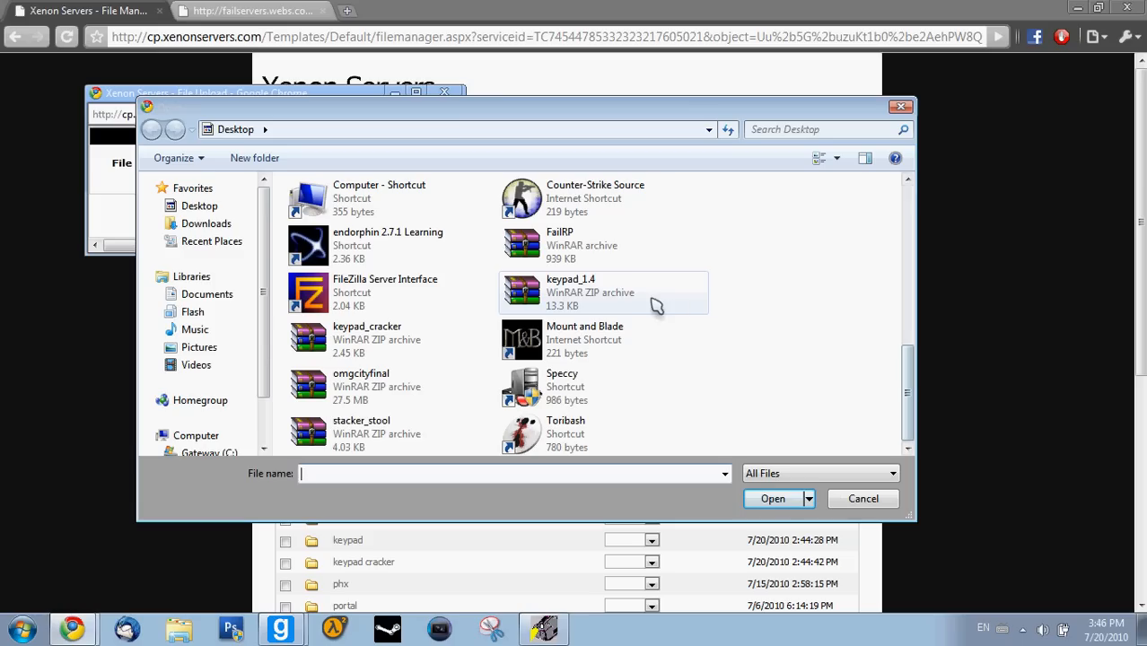
click(569, 291)
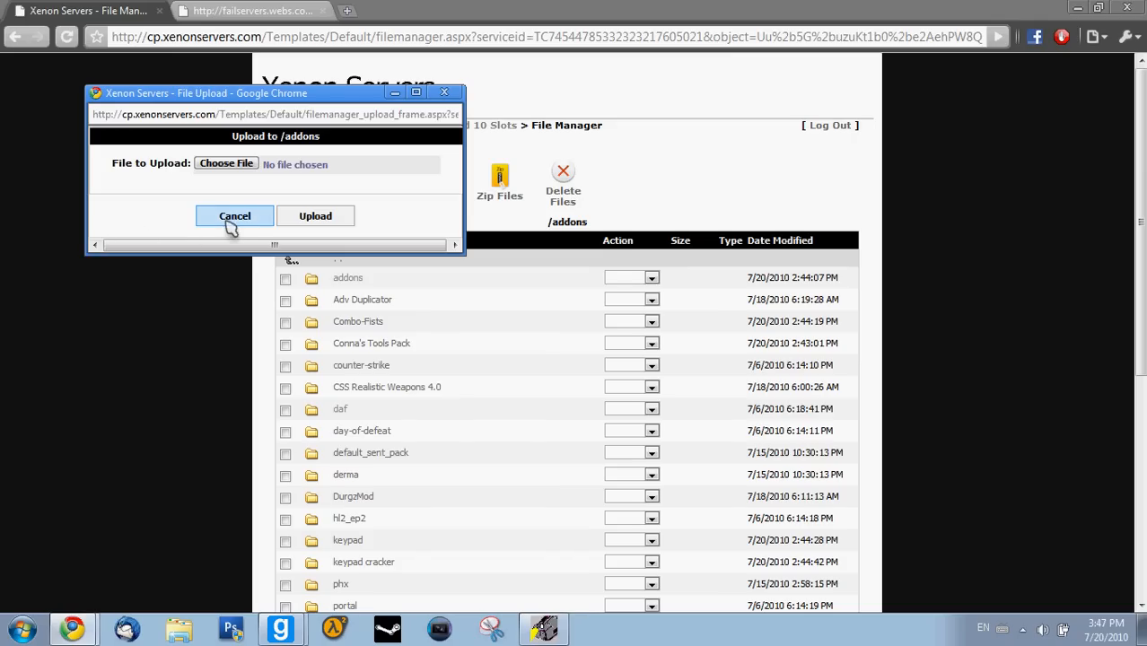
mouse_move(286, 203)
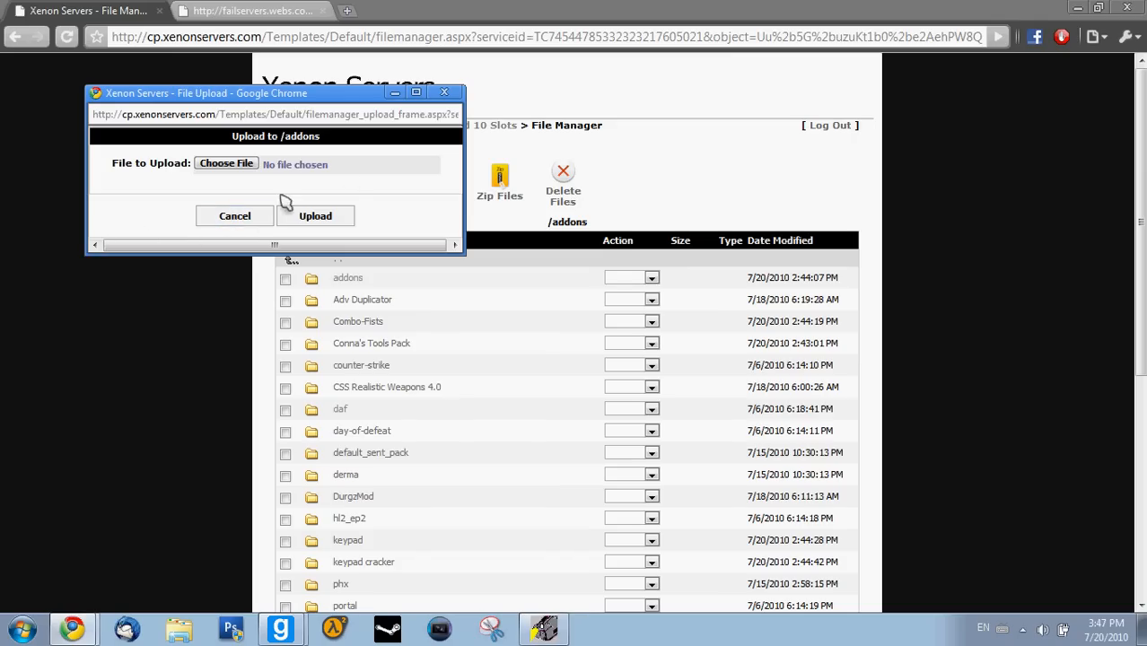
mouse_move(196, 203)
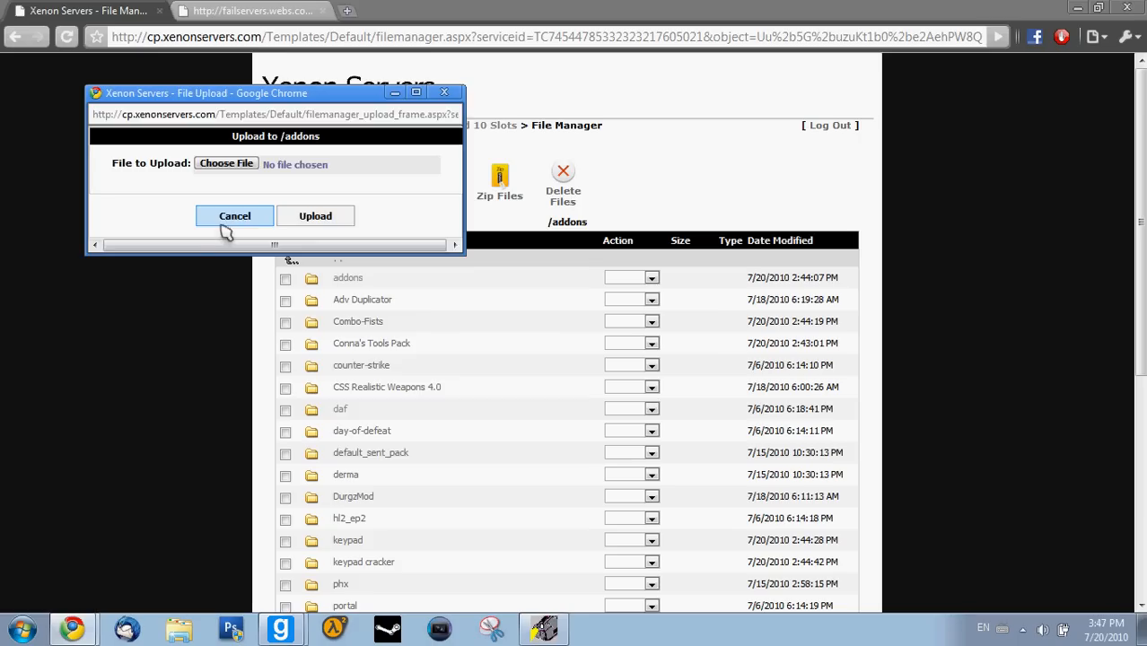
click(235, 216)
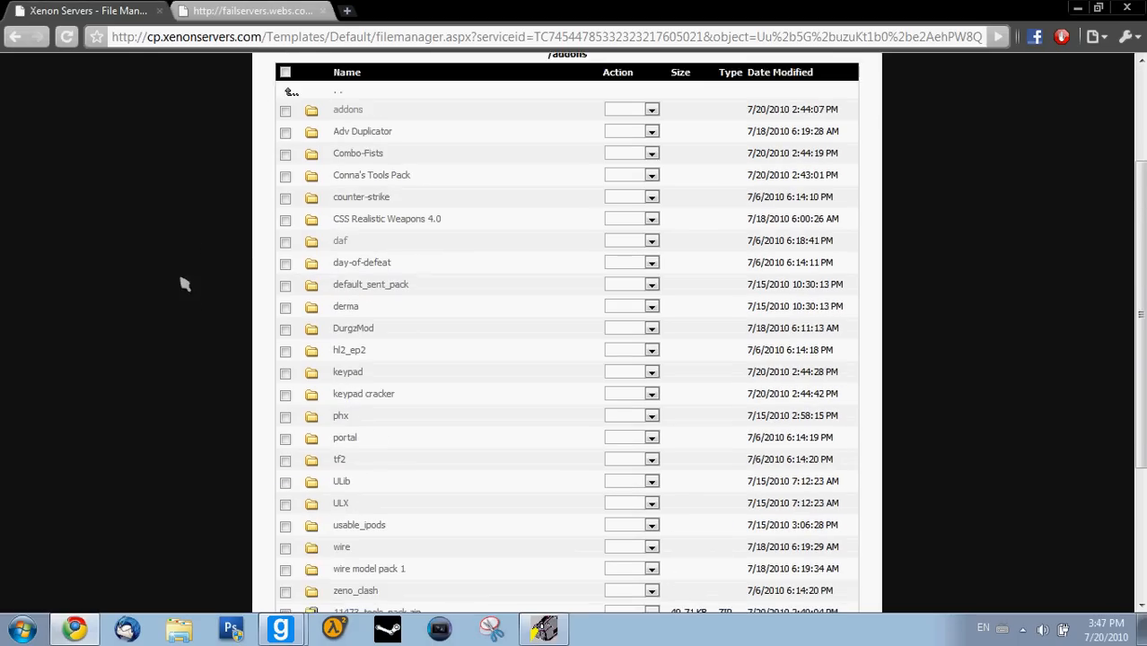
scroll(down, 3)
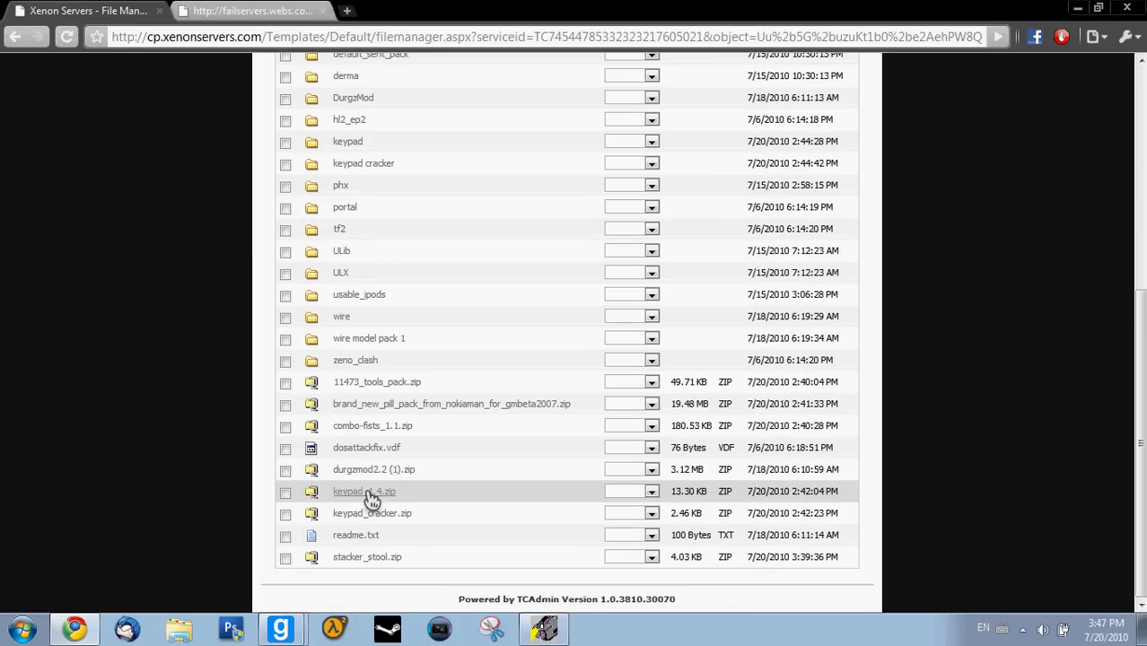
mouse_move(309, 507)
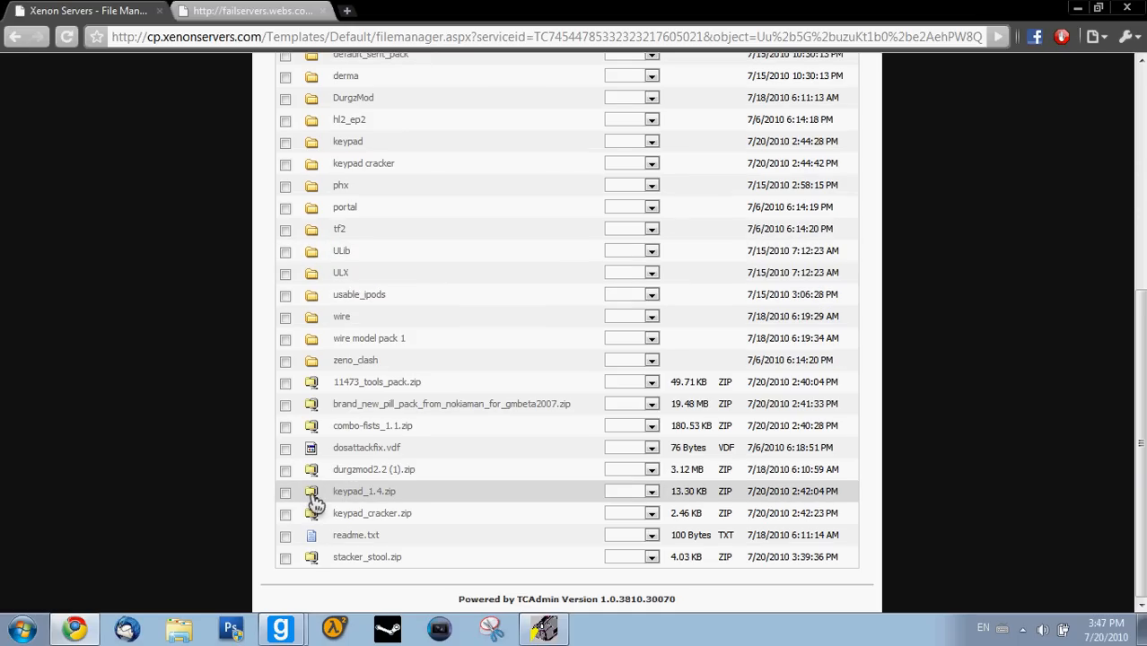
mouse_move(479, 495)
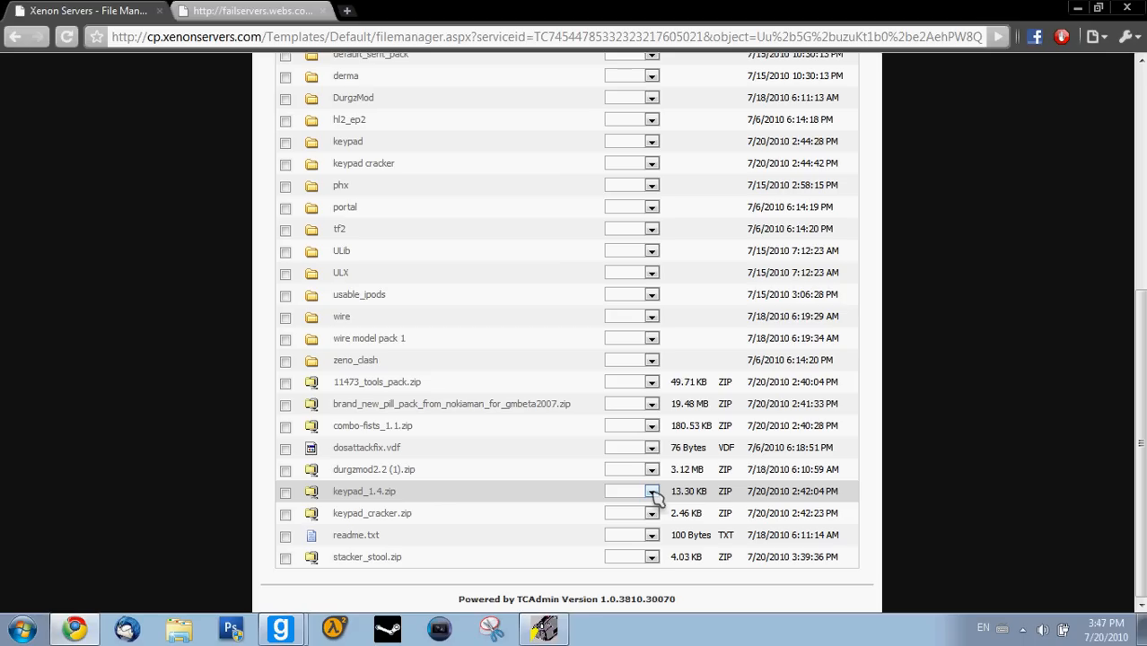
click(651, 491)
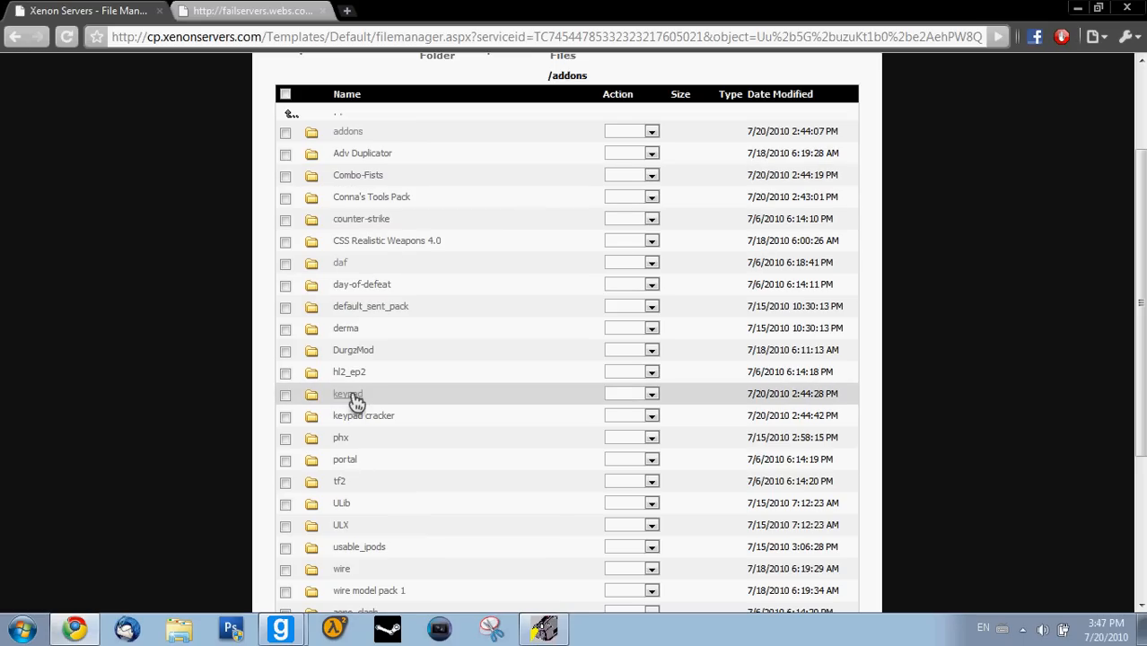
mouse_move(362, 415)
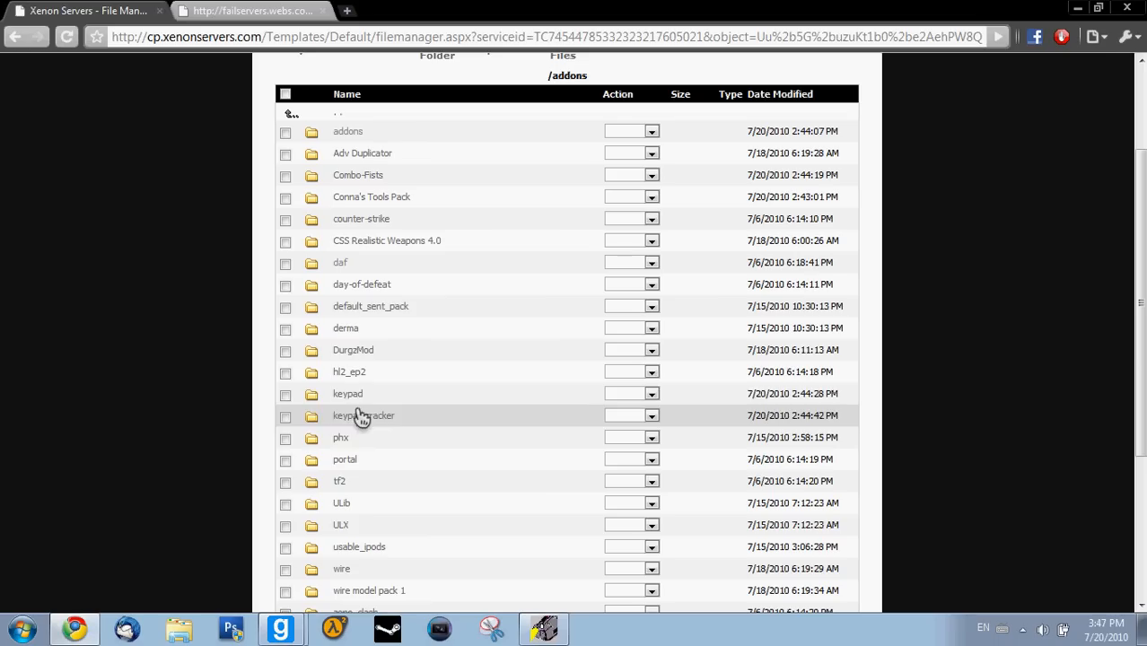
mouse_move(363, 416)
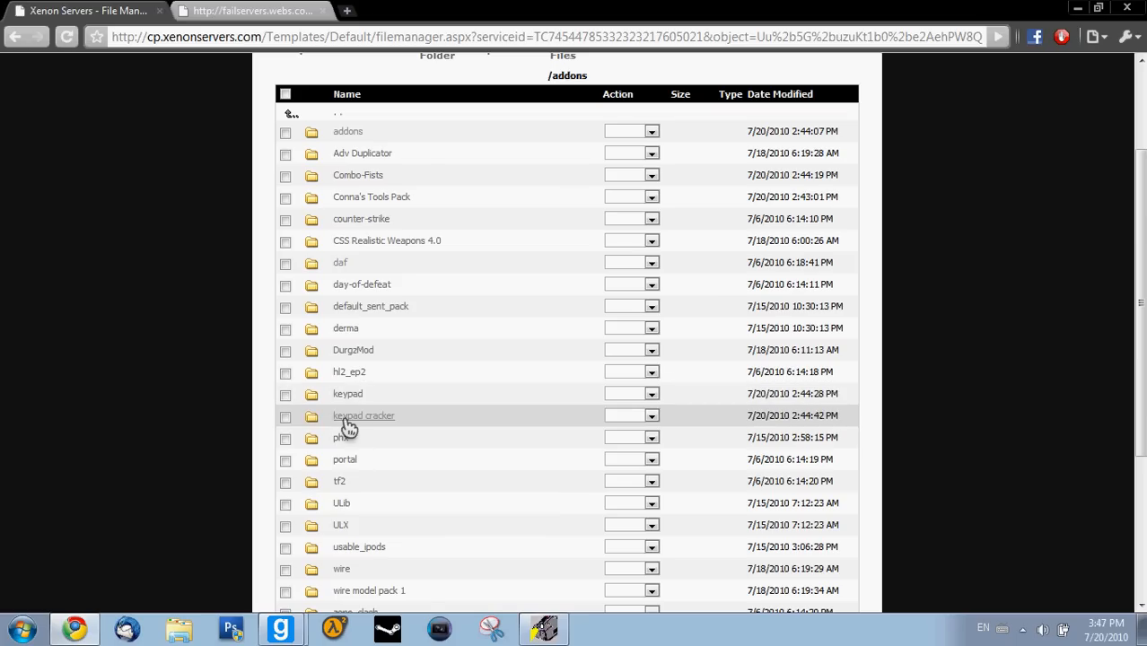
mouse_move(417, 427)
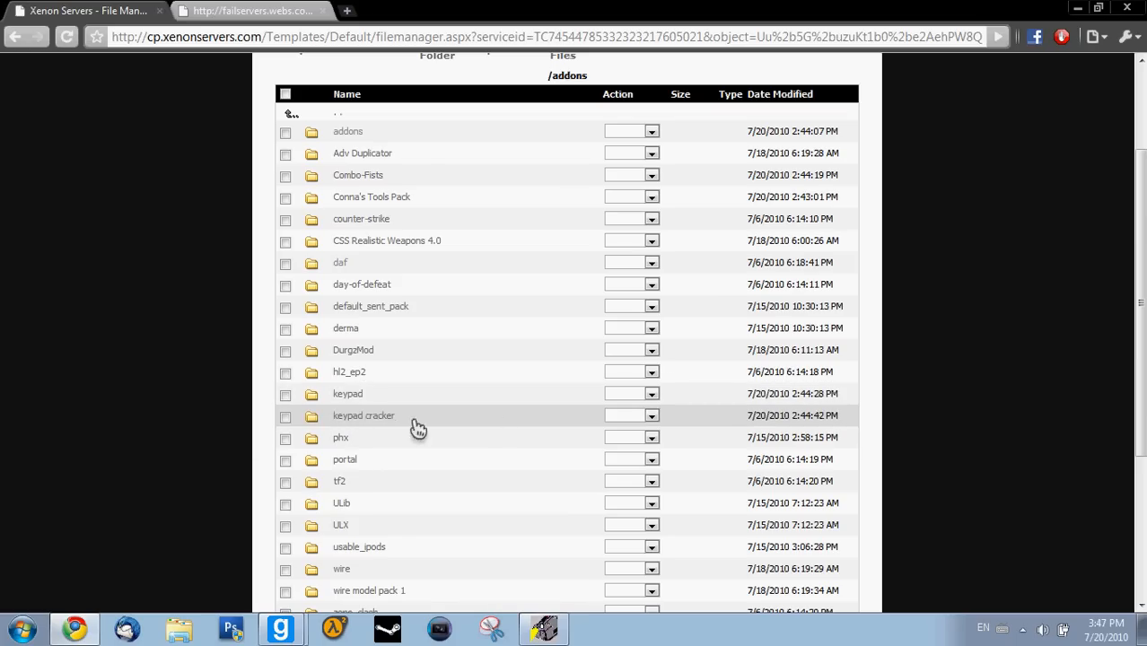
scroll(down, 3)
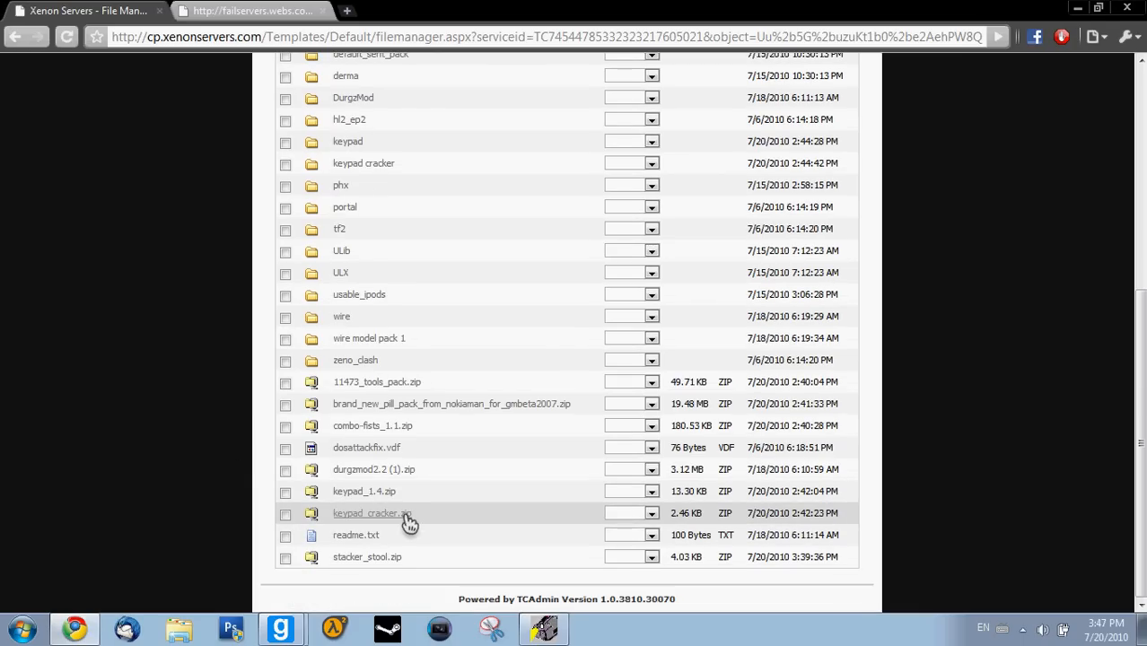
mouse_move(367, 465)
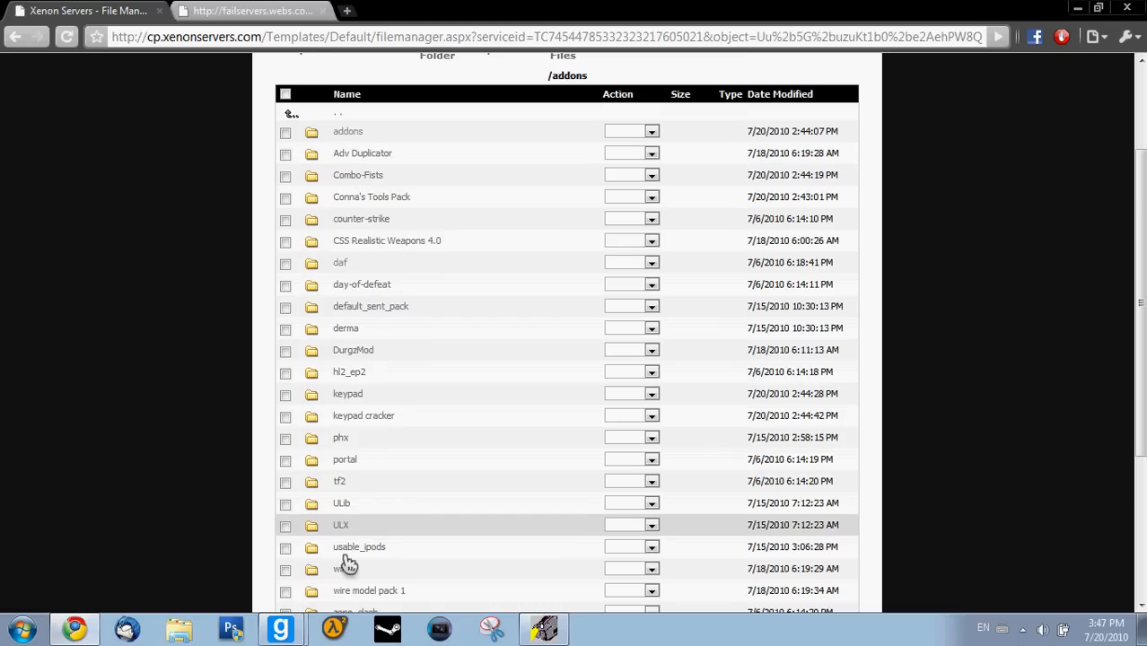
scroll(down, 3)
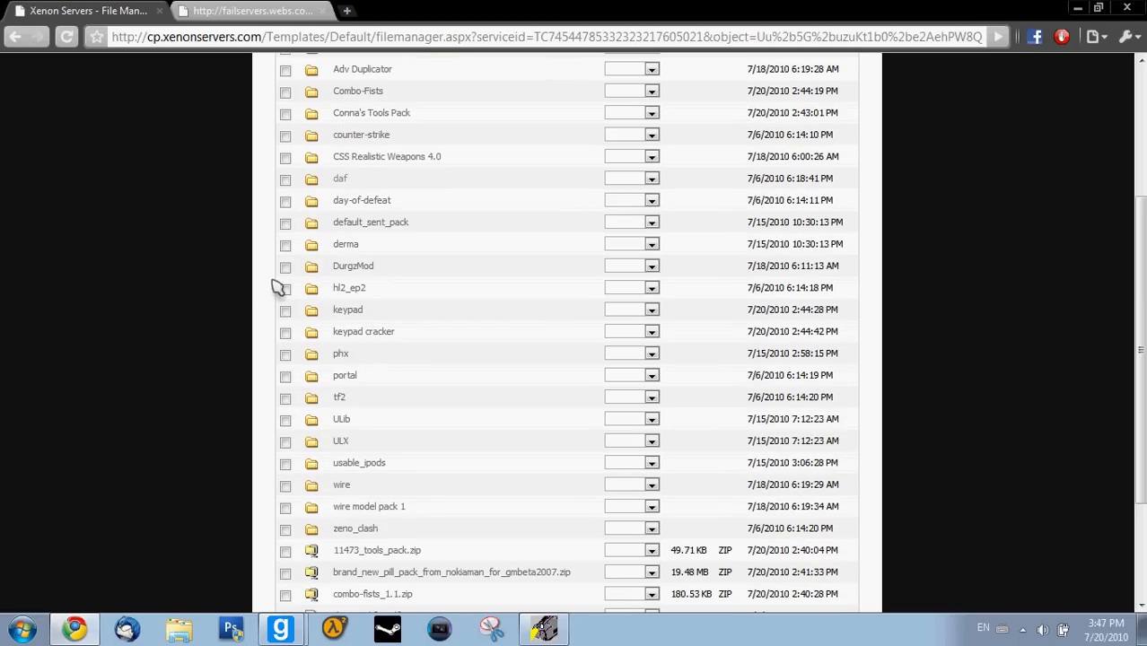
scroll(up, 3)
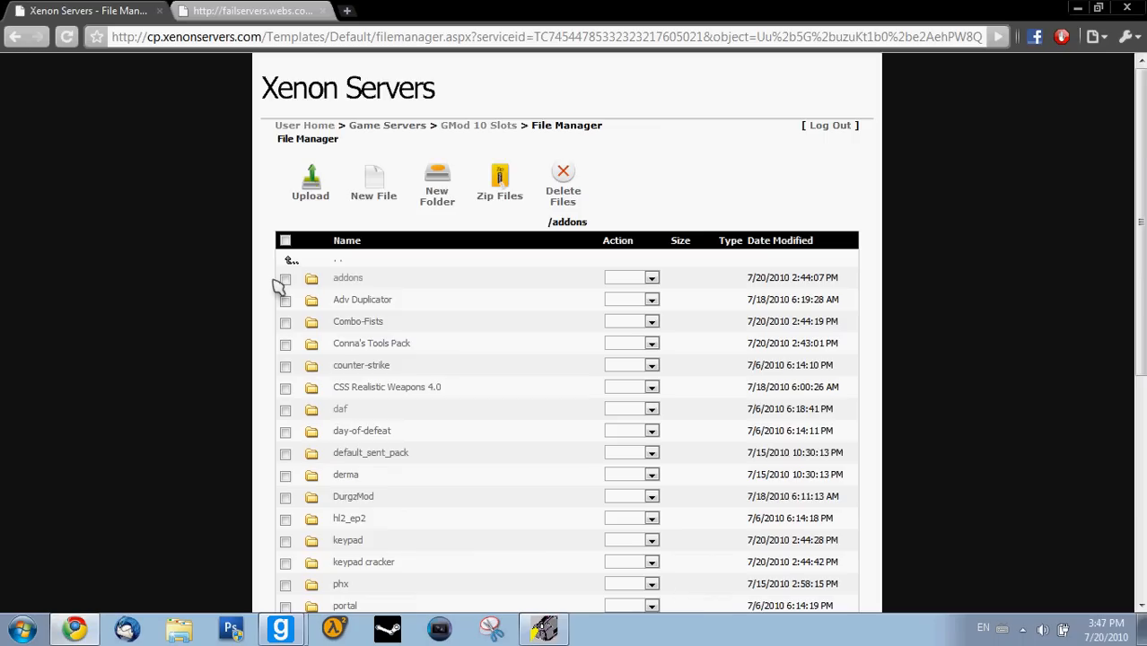
scroll(down, 3)
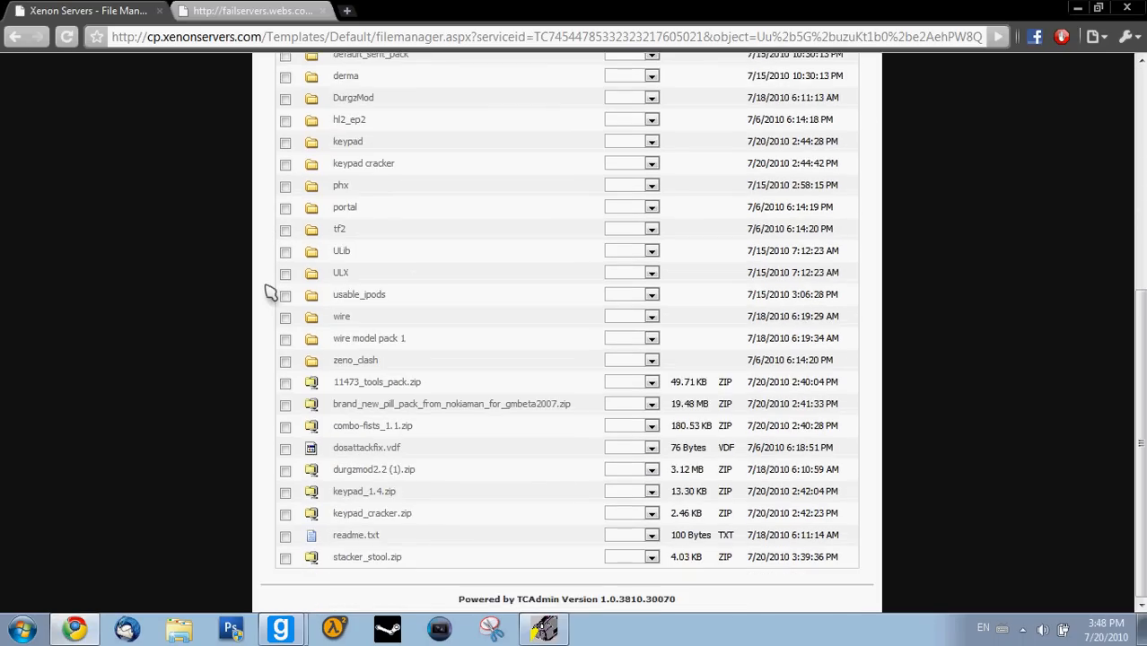
scroll(up, 3)
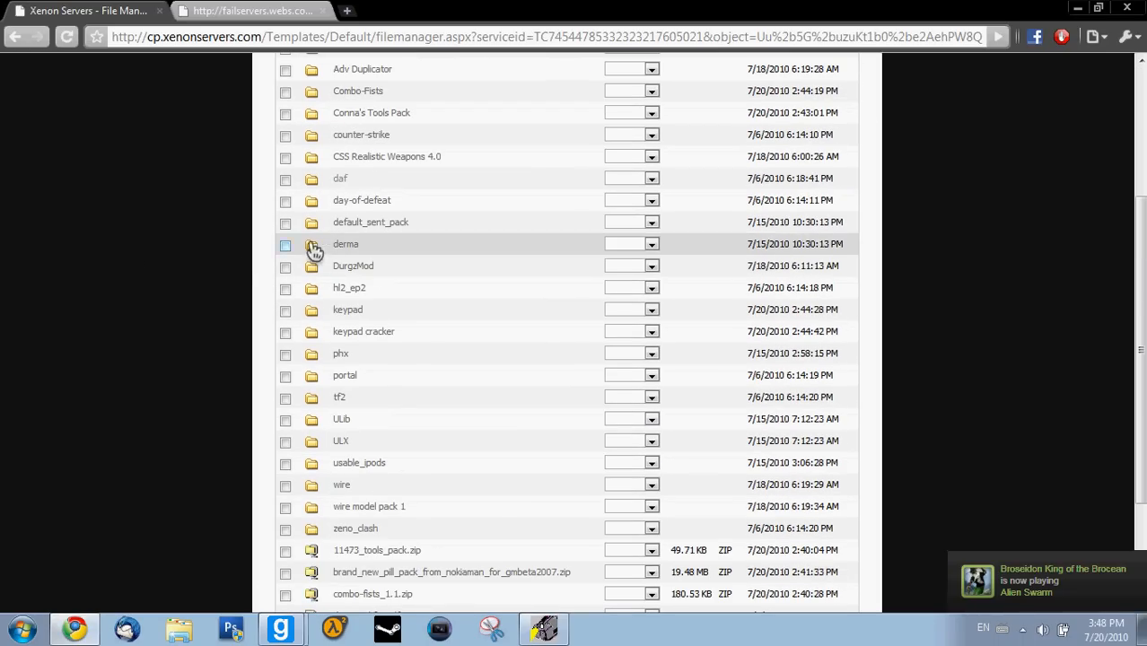
scroll(down, 3)
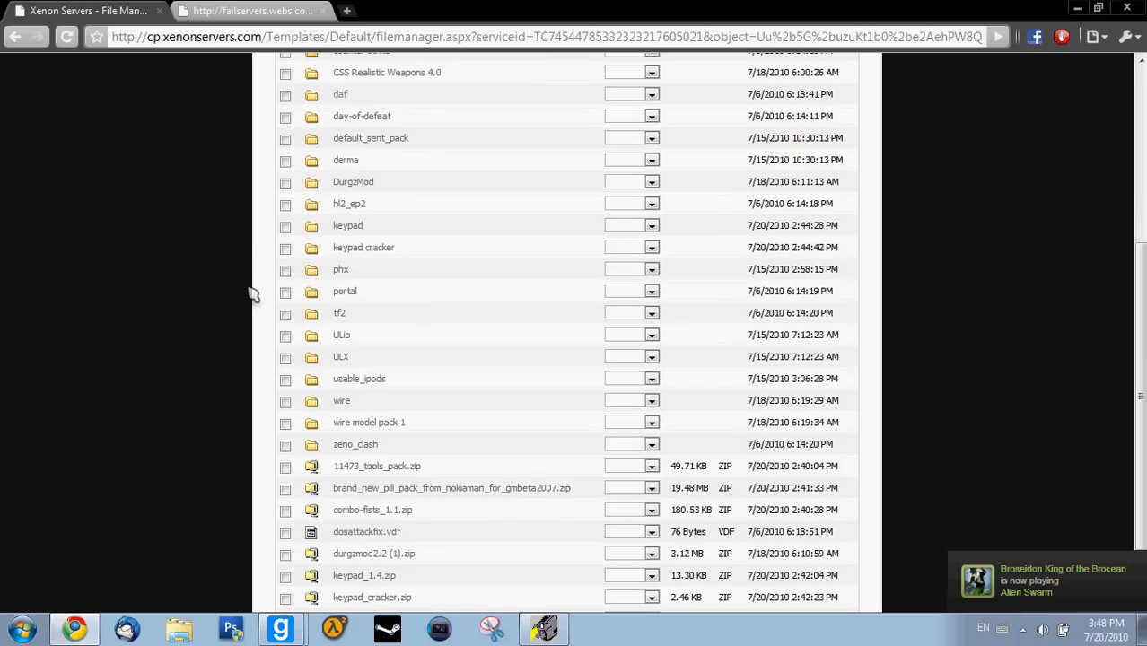
mouse_move(7, 401)
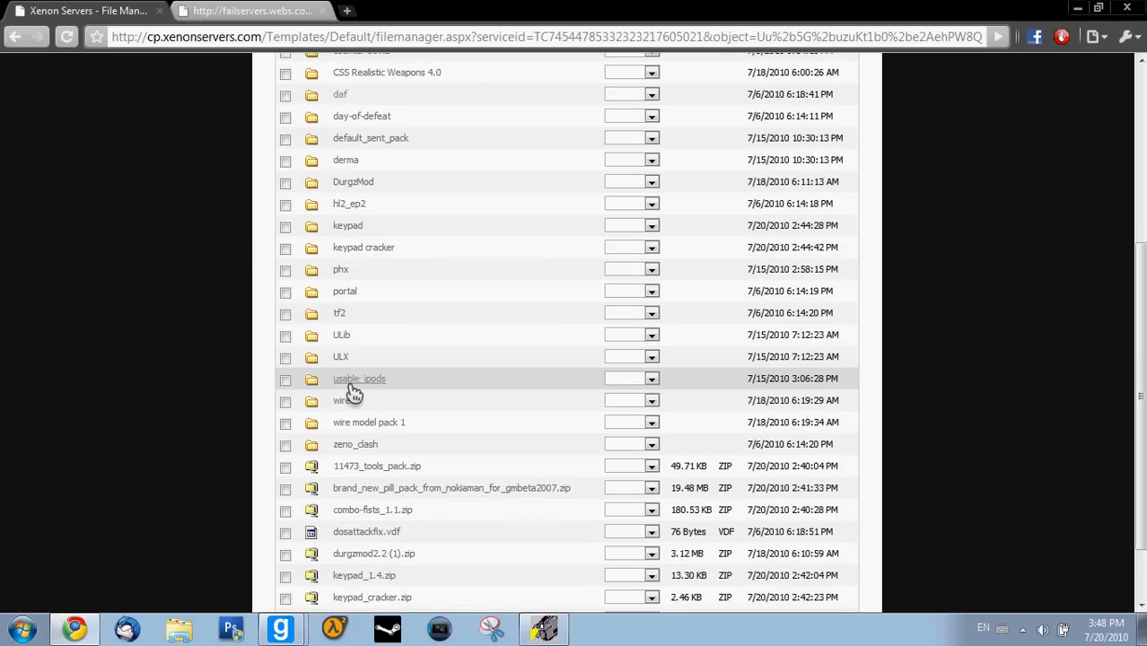
mouse_move(174, 337)
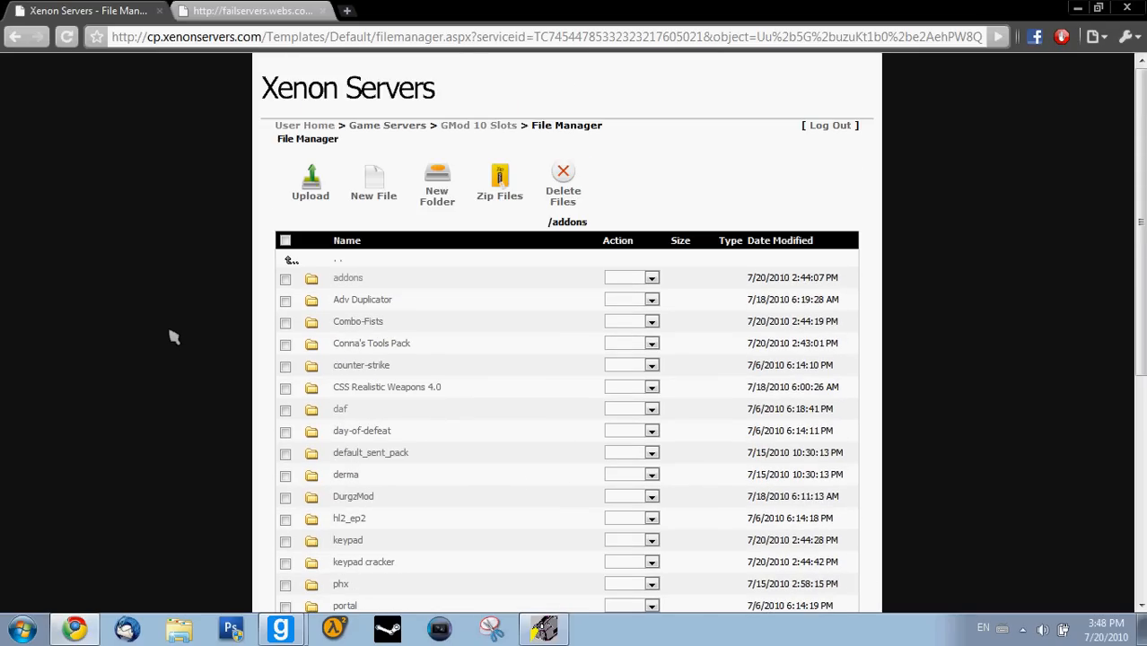
scroll(down, 3)
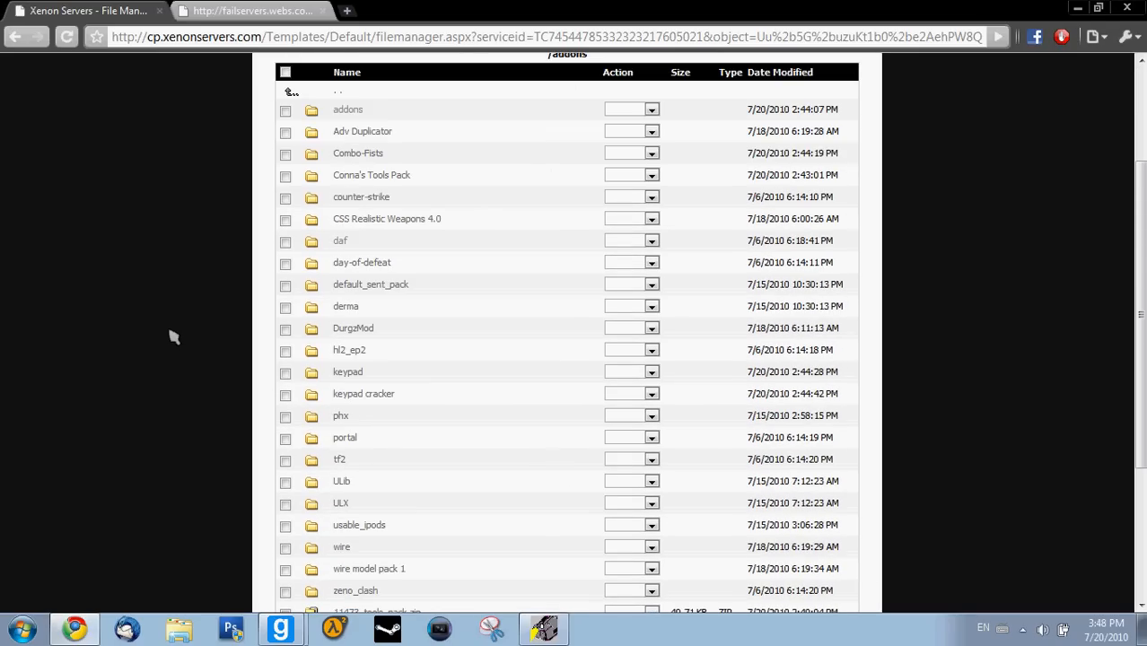
mouse_move(377, 277)
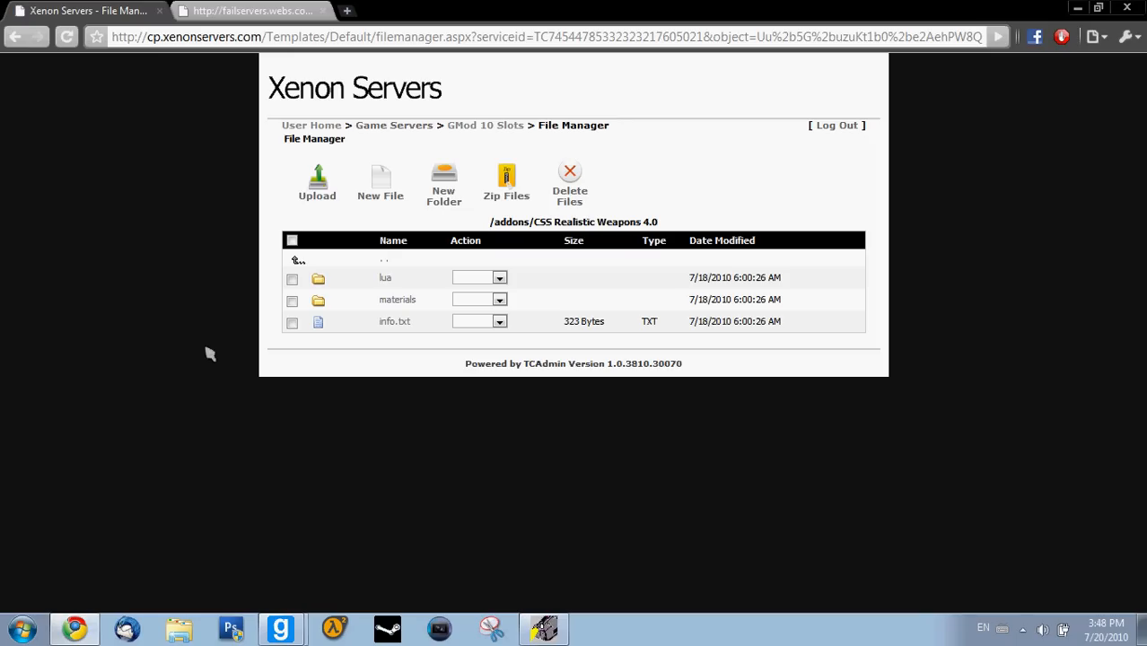
mouse_move(175, 254)
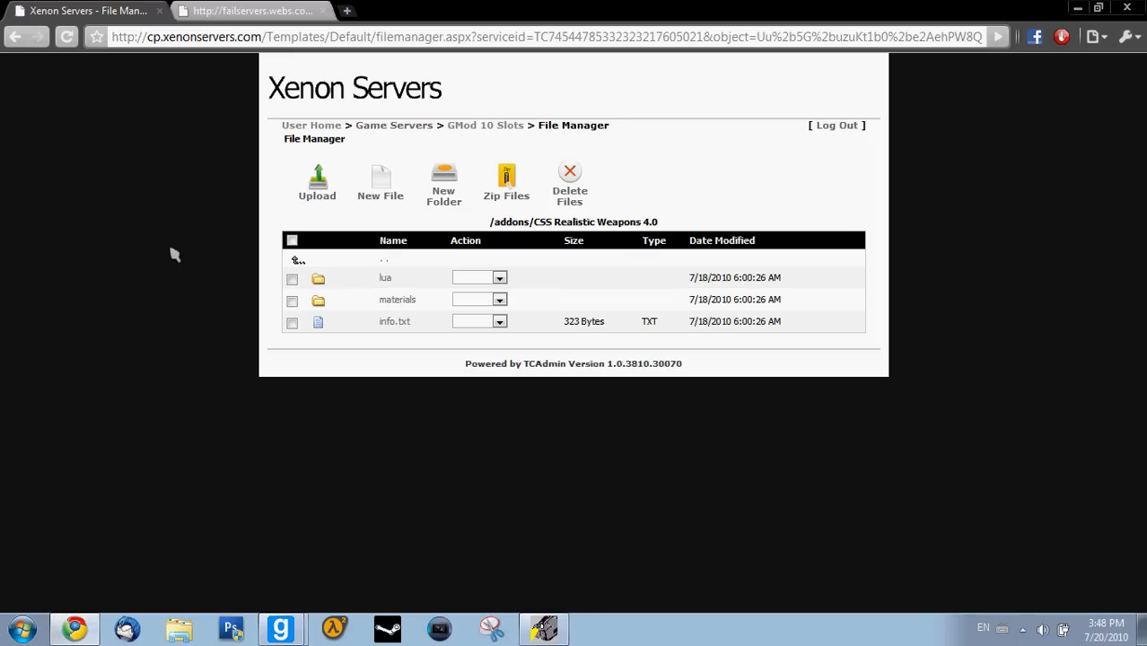
mouse_move(13, 58)
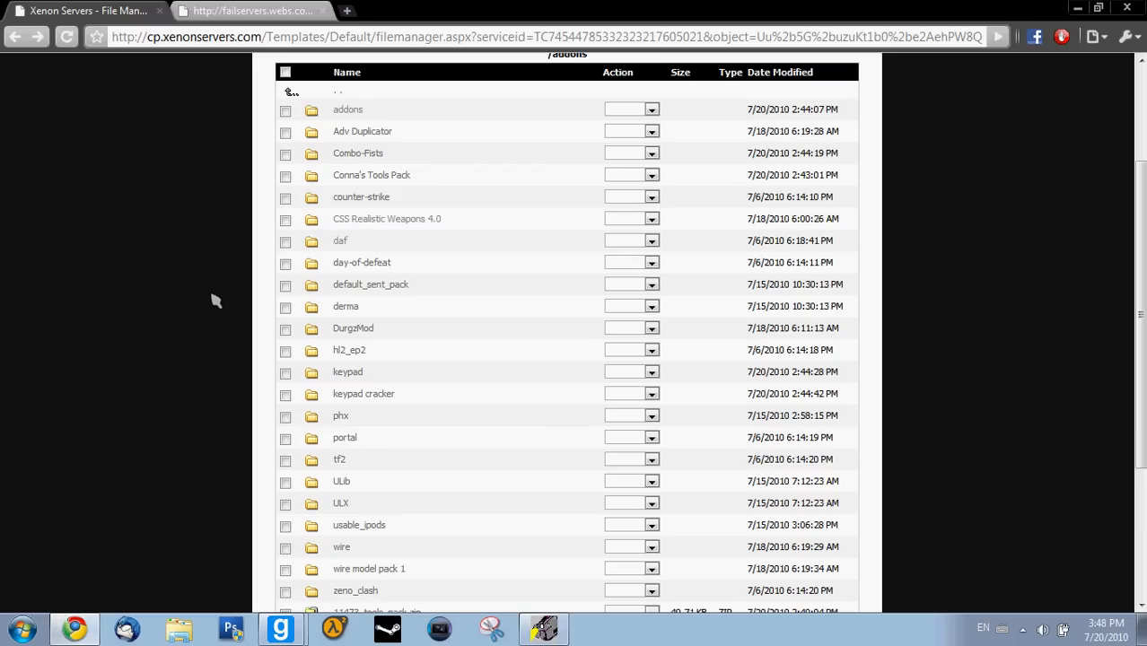
scroll(down, 3)
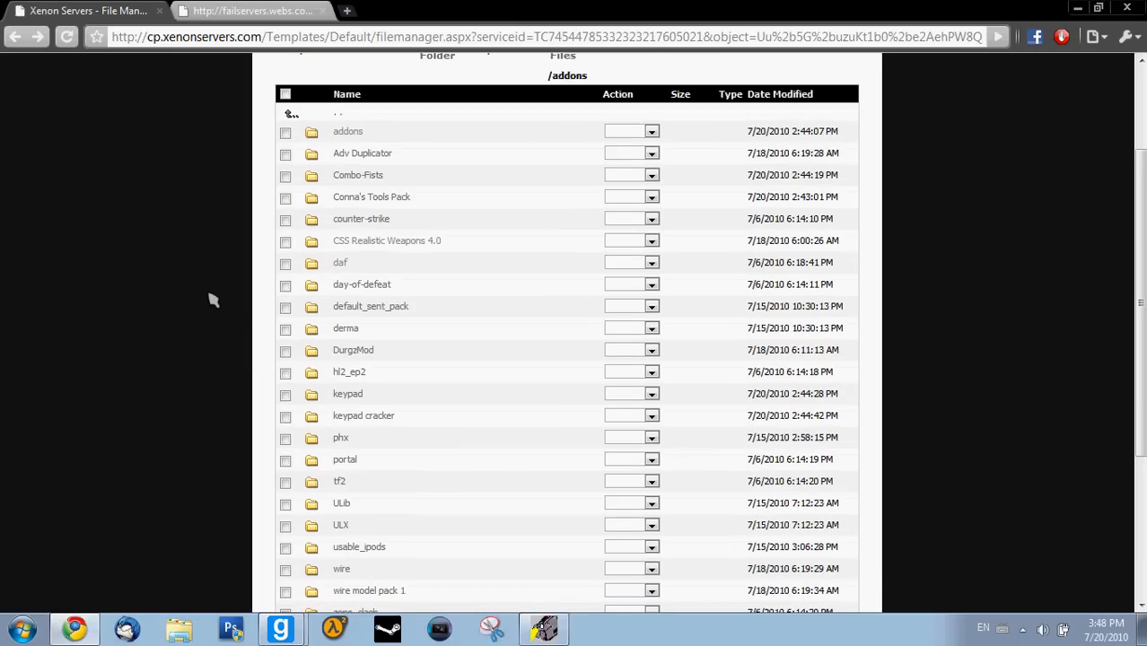
scroll(down, 3)
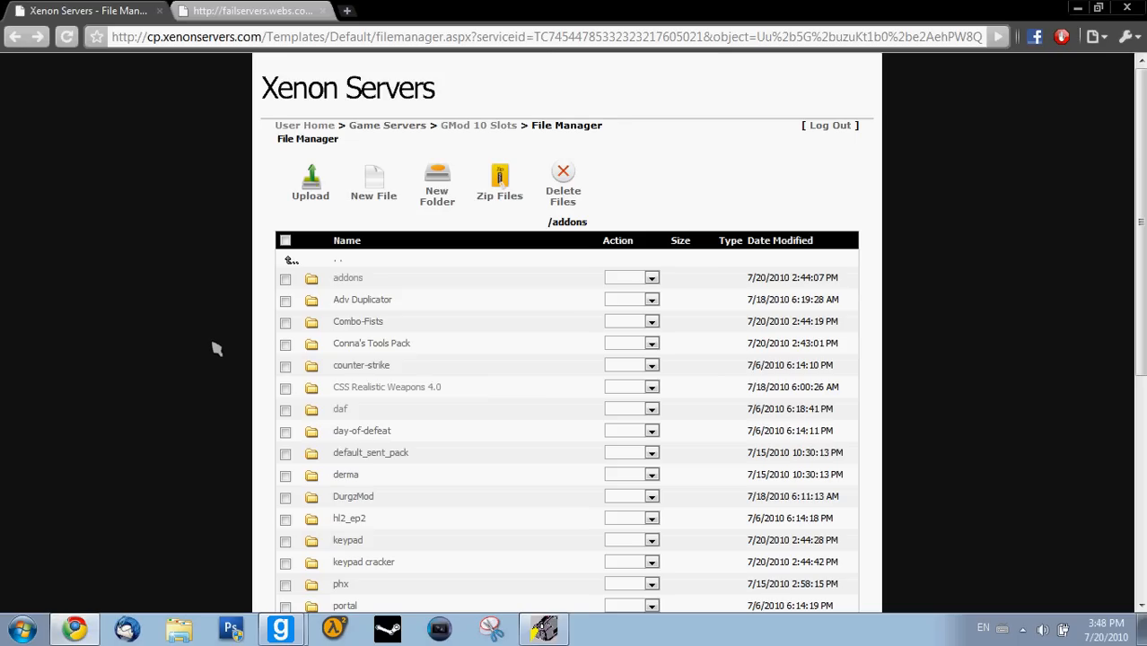
mouse_move(164, 372)
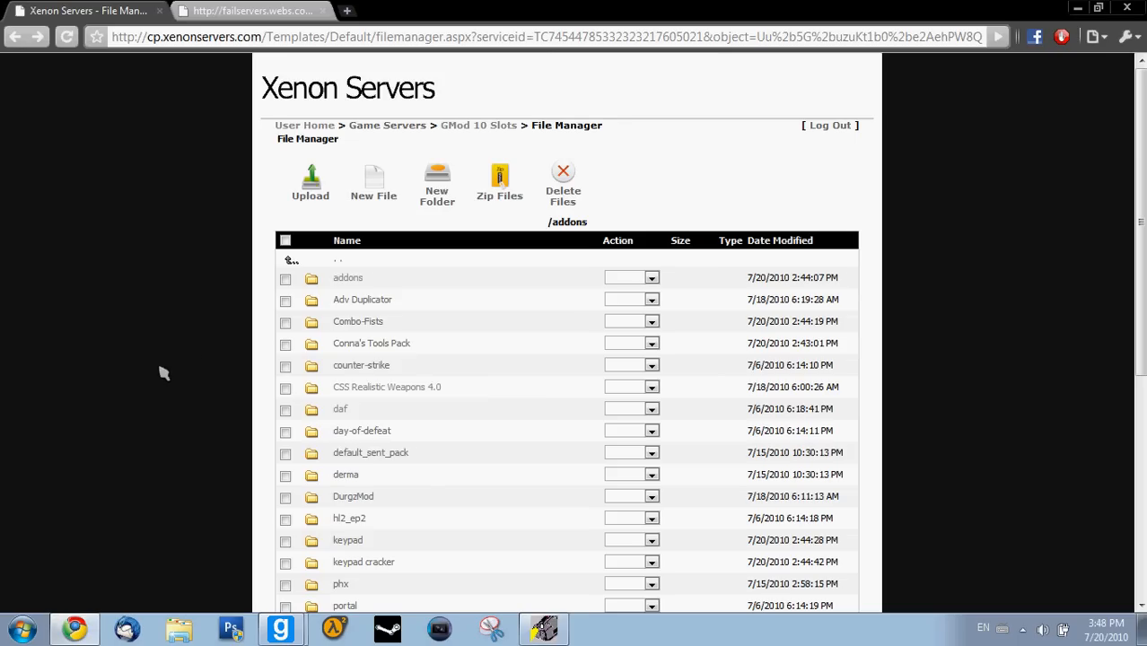
mouse_move(990, 374)
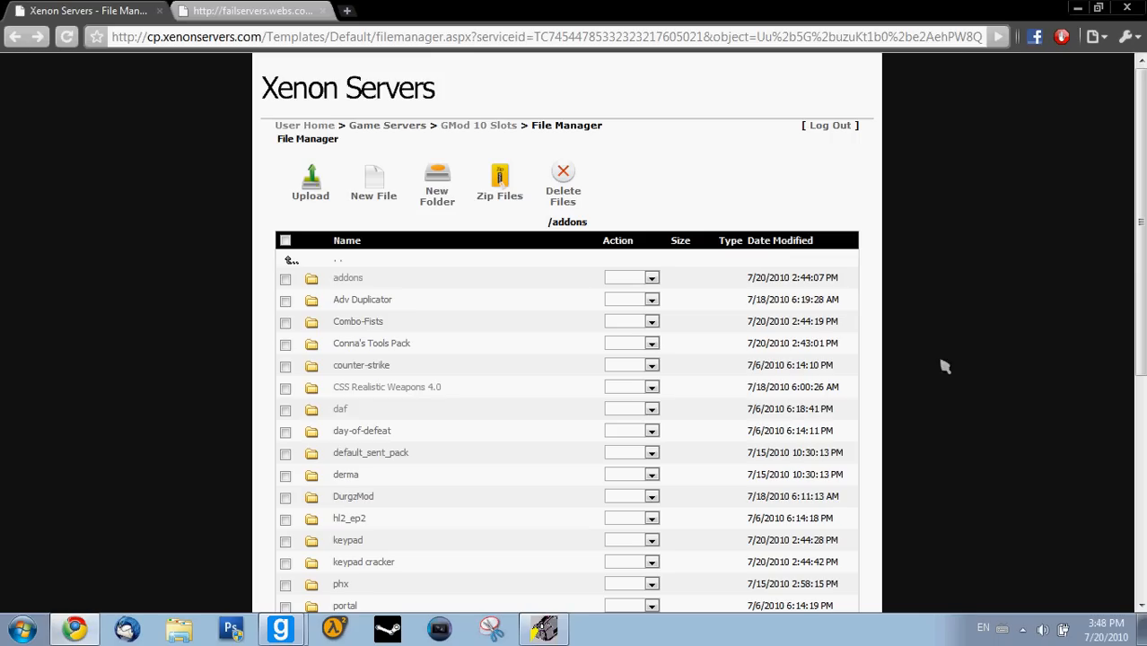
scroll(down, 3)
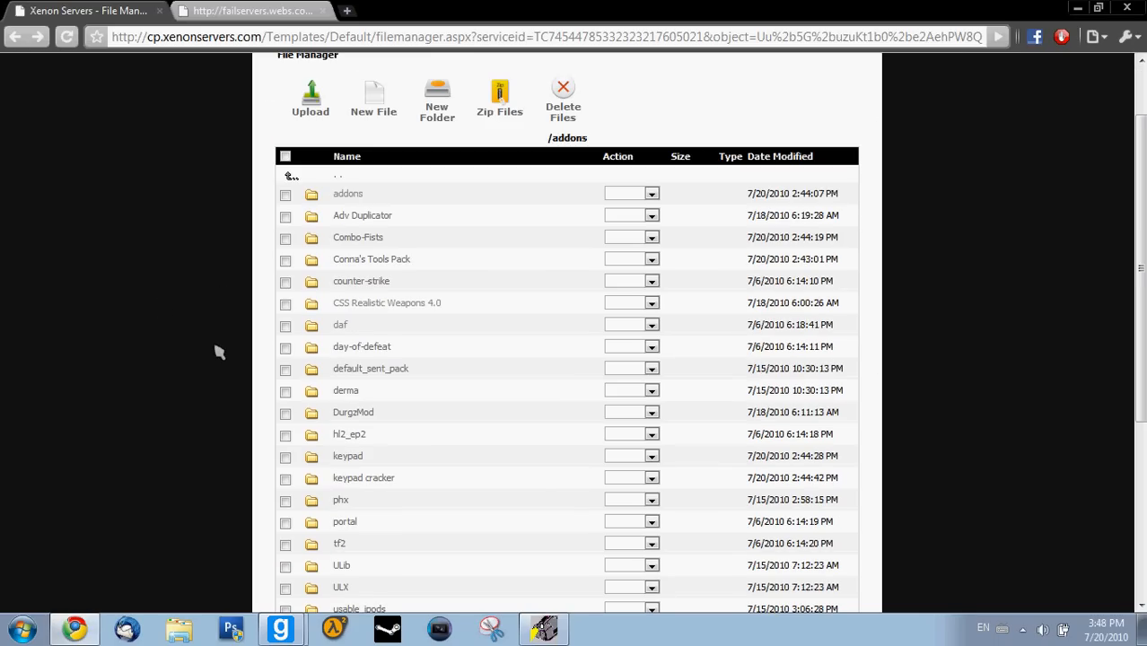
scroll(down, 3)
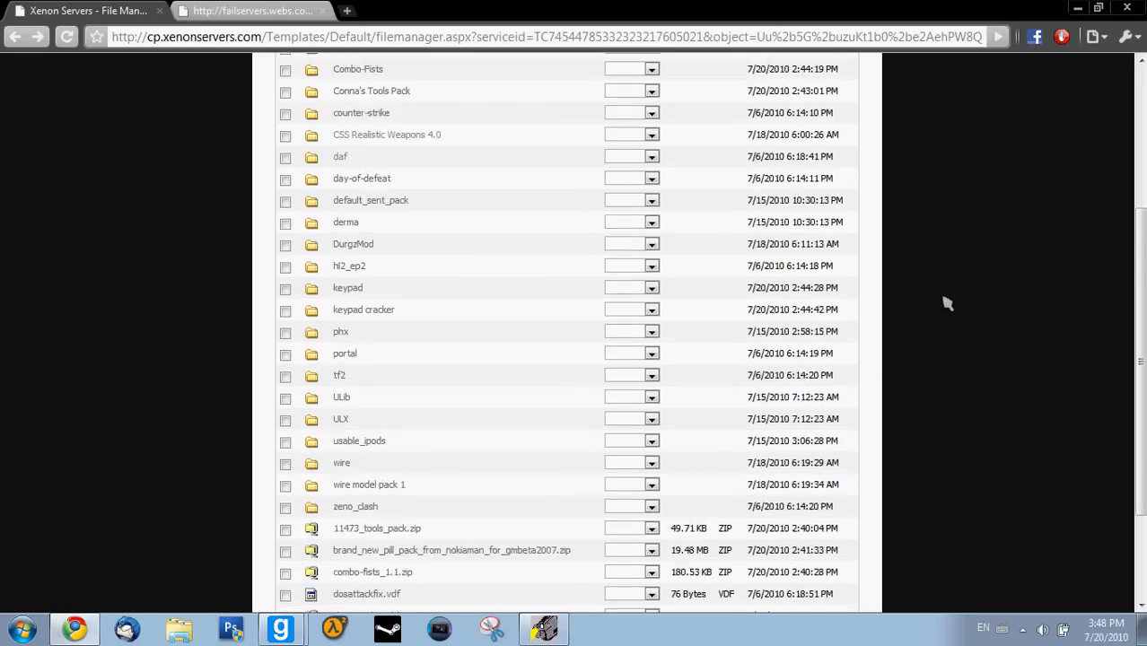
scroll(up, 3)
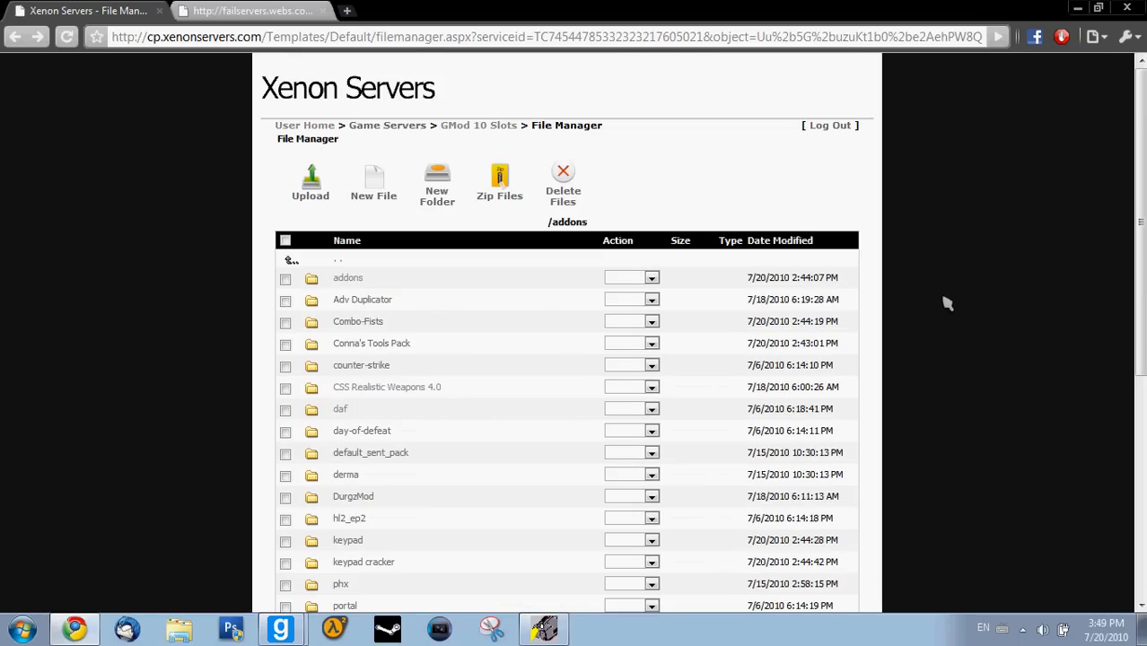
scroll(down, 3)
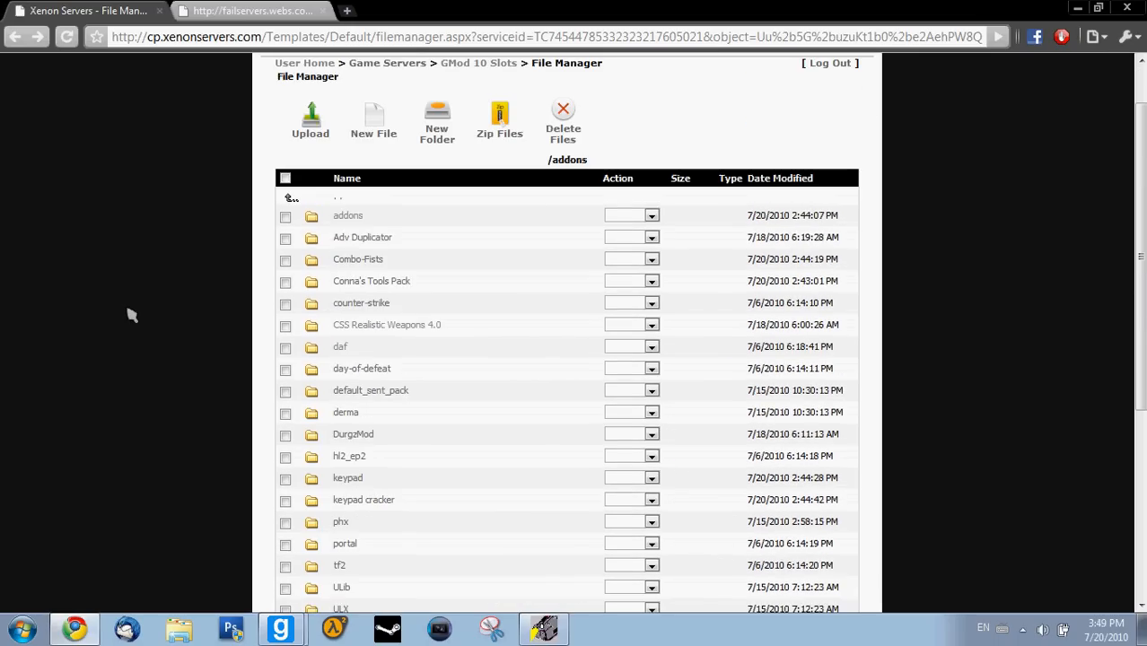